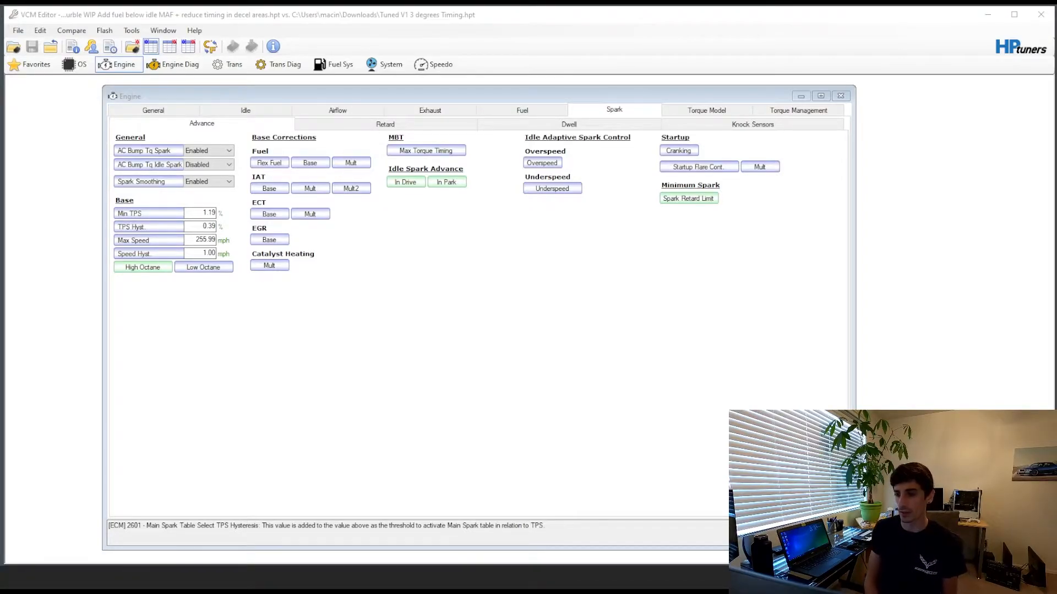
pyautogui.moveTo(522, 110)
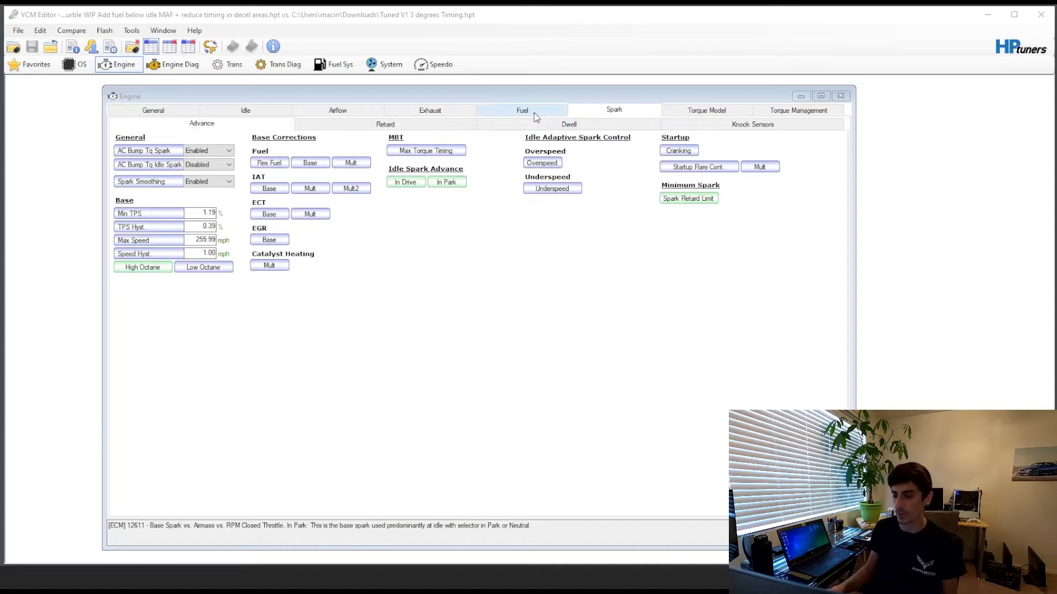
# - Review the fuel cutoff/DFCO settings, then return to the spark advance settings
pyautogui.click(521, 110)
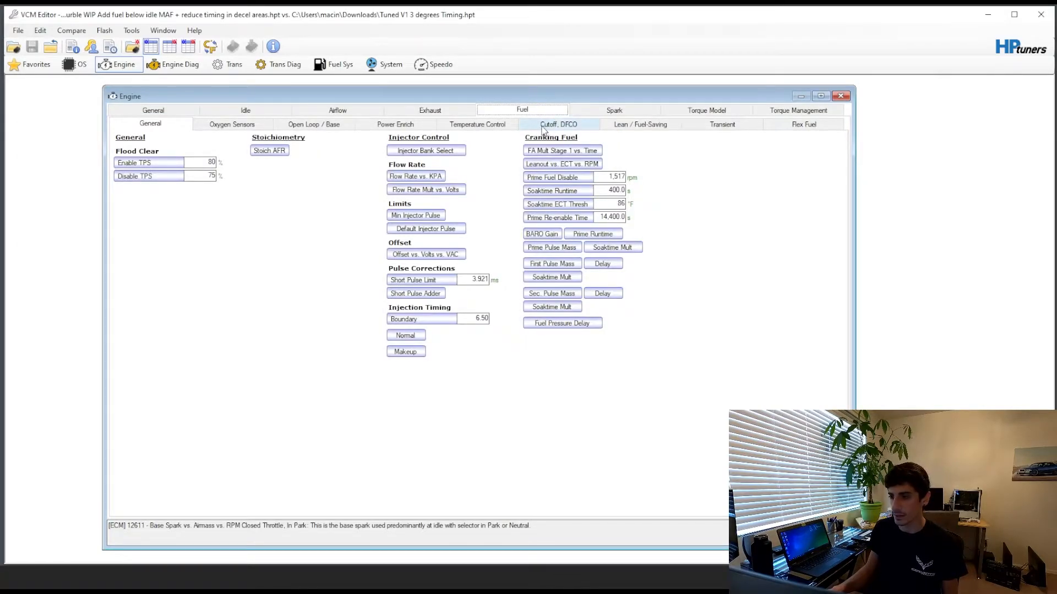
pyautogui.click(558, 124)
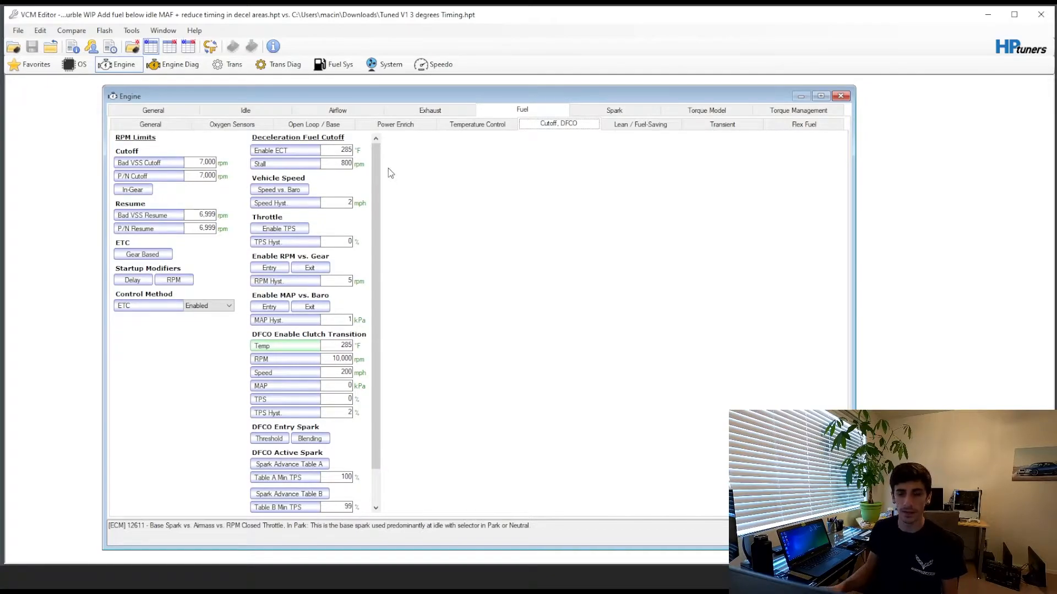
pyautogui.moveTo(582, 149)
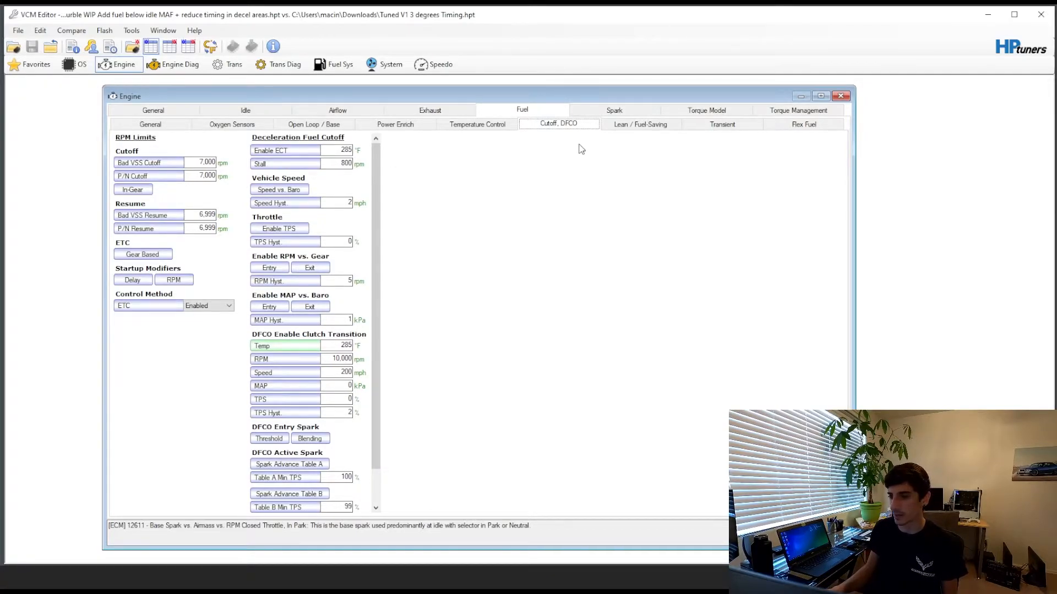
pyautogui.click(304, 150)
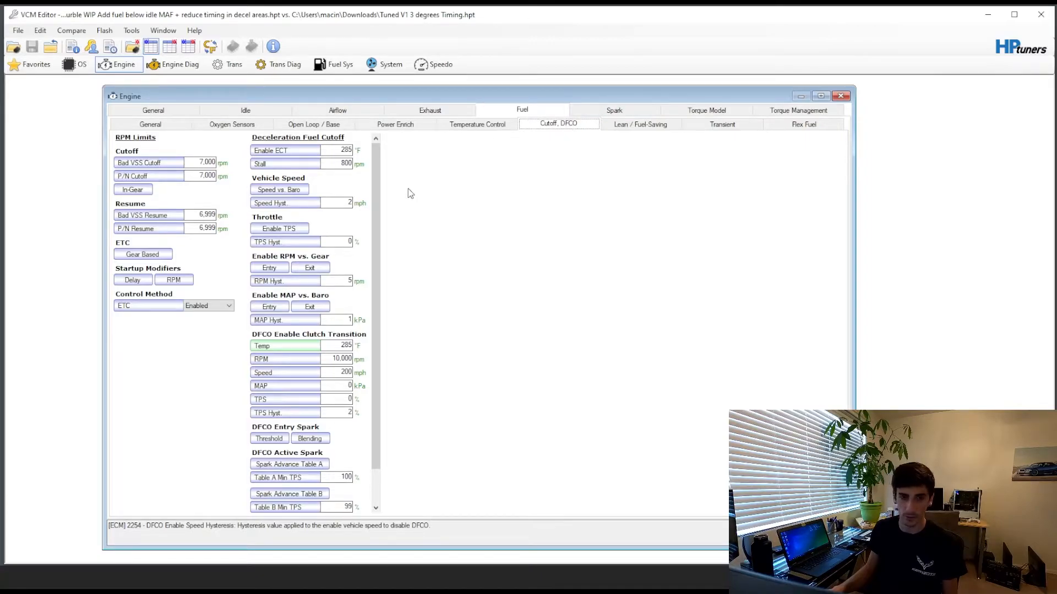
pyautogui.click(614, 110)
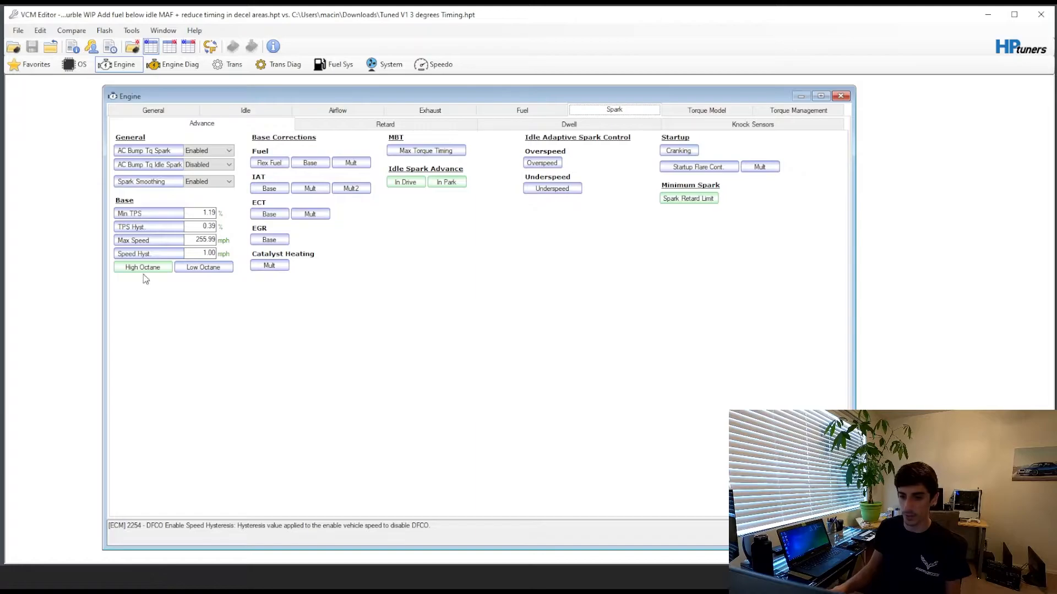
# - Review the high-octane open-throttle main spark table and close it
pyautogui.click(142, 267)
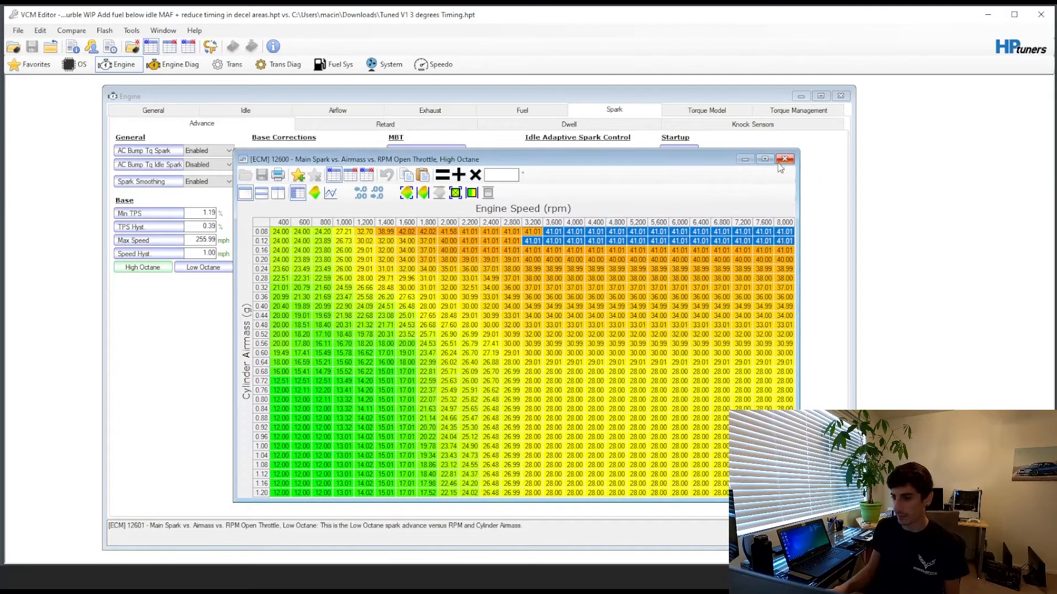
pyautogui.moveTo(786, 158)
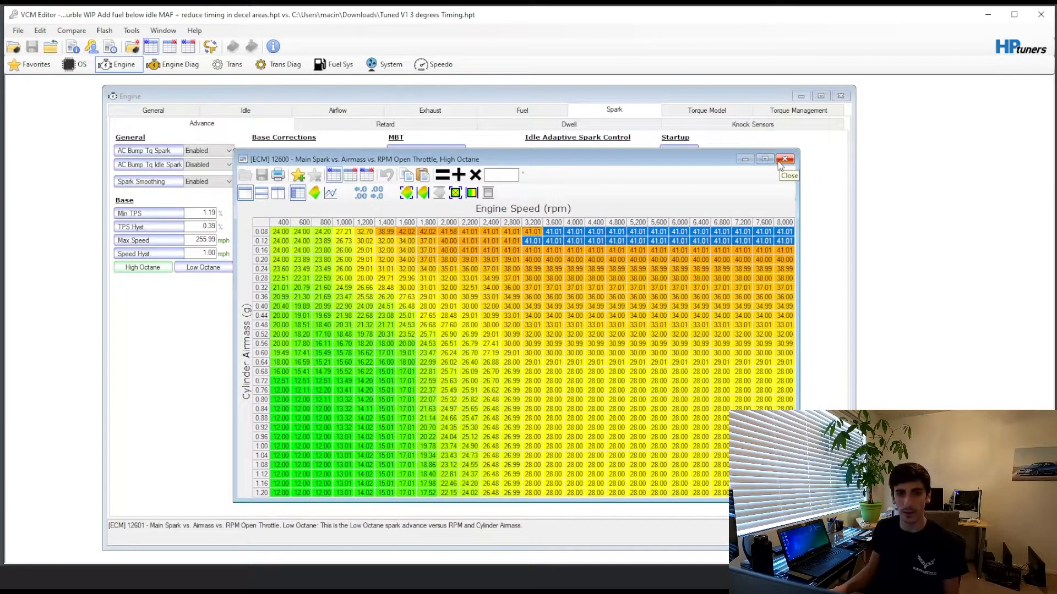
pyautogui.click(785, 159)
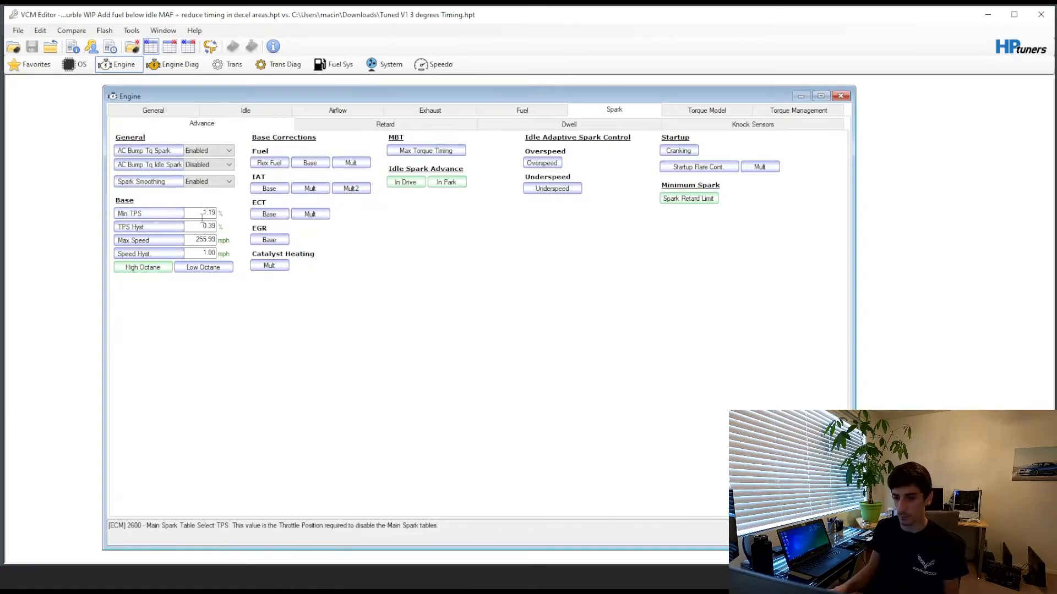
pyautogui.click(142, 266)
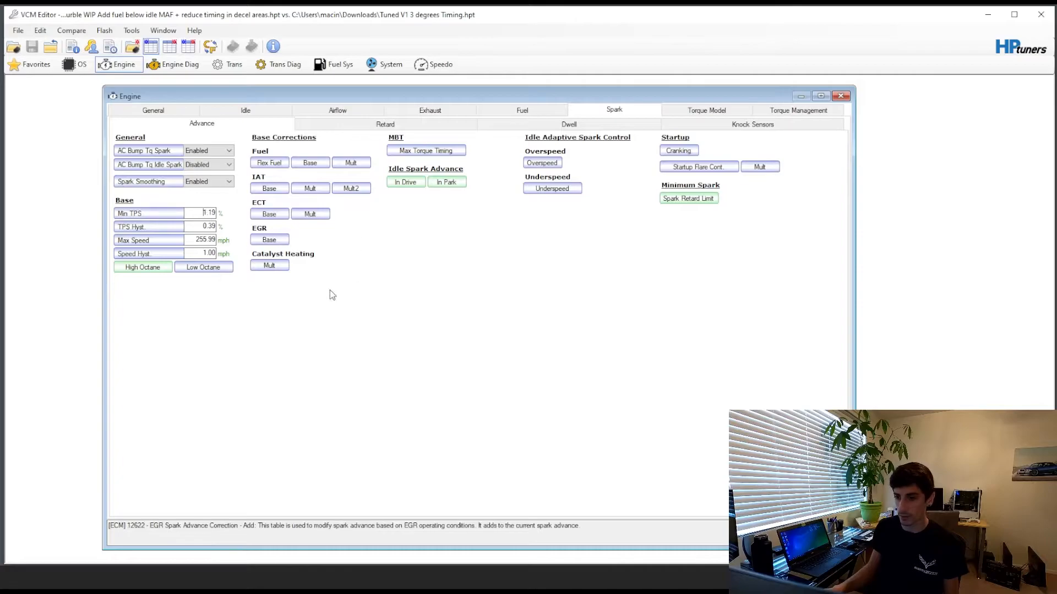
pyautogui.moveTo(392, 235)
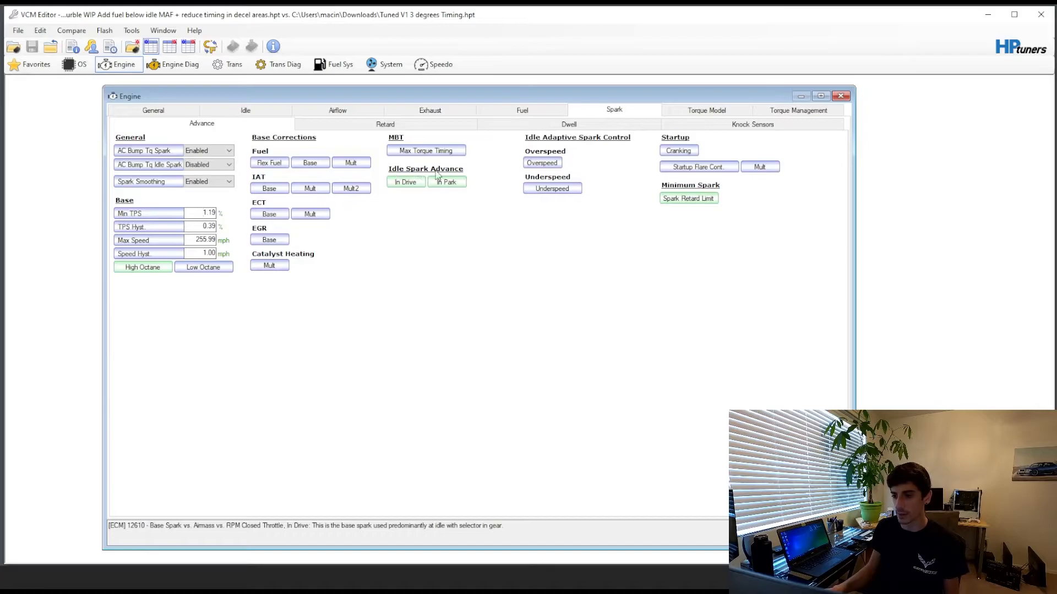
pyautogui.click(446, 182)
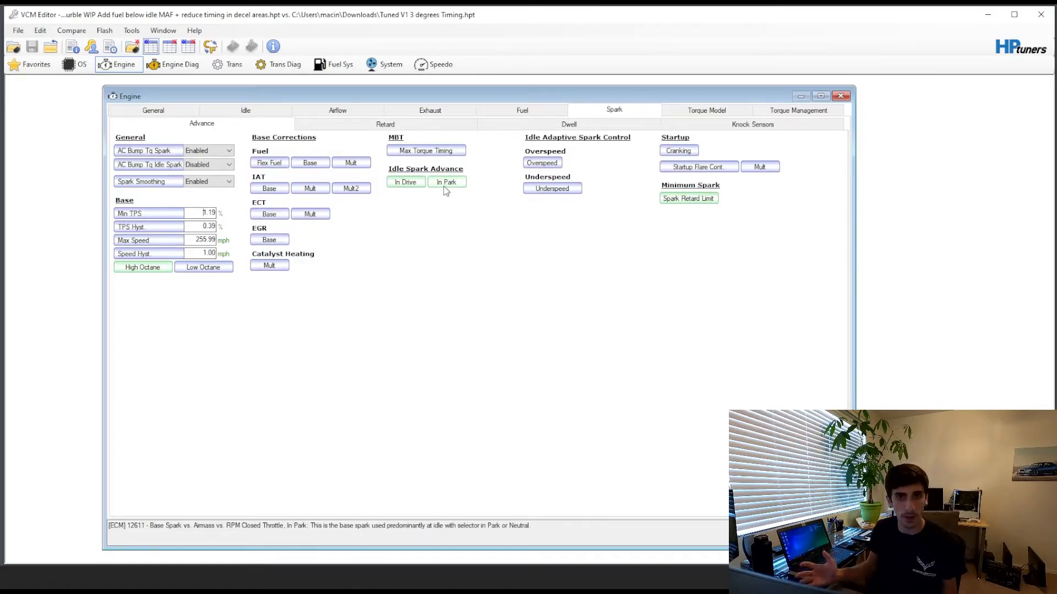
# - Bring up the closed-throttle In Drive base spark table and select its zeroed low-airmass cells
pyautogui.click(405, 182)
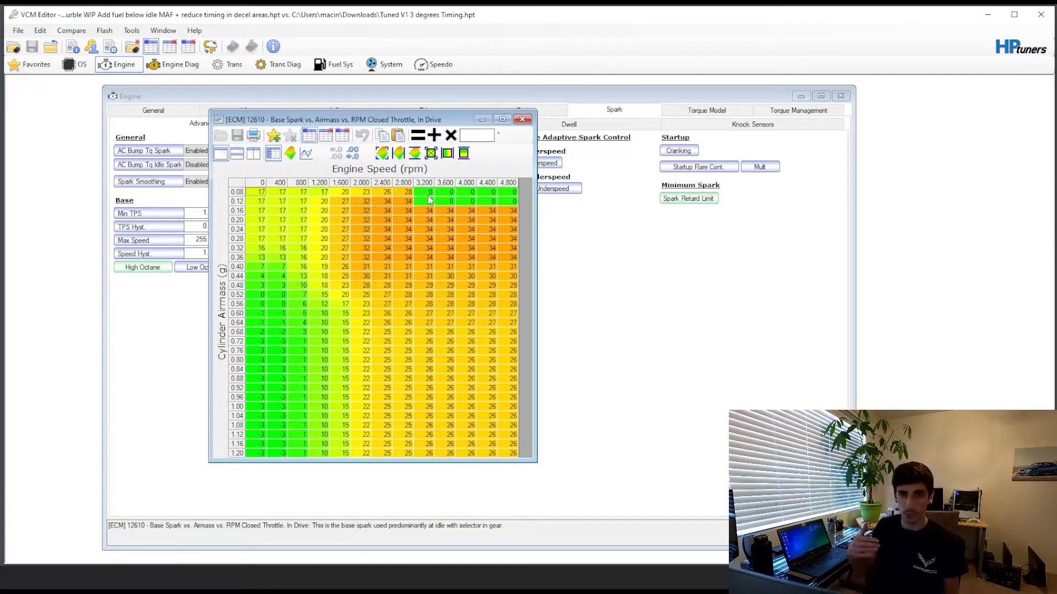
pyautogui.moveTo(422, 199)
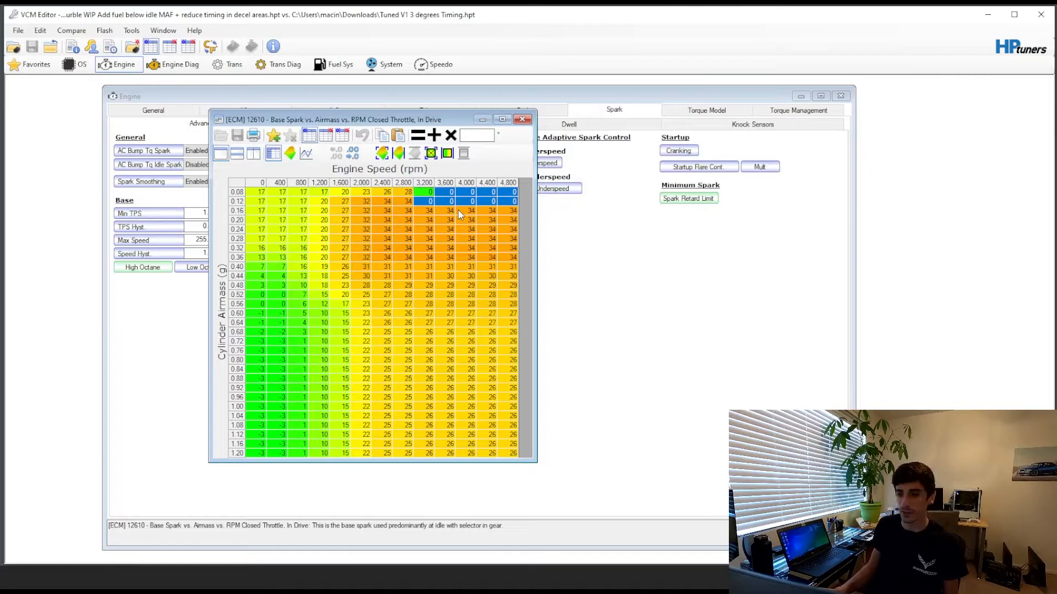
pyautogui.moveTo(438, 209)
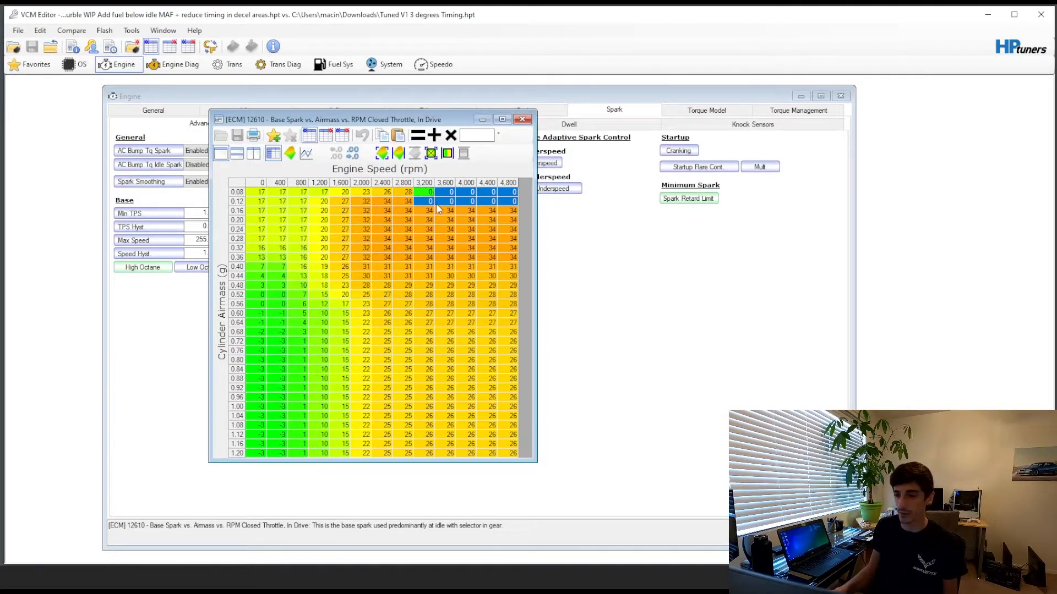
pyautogui.moveTo(423, 216)
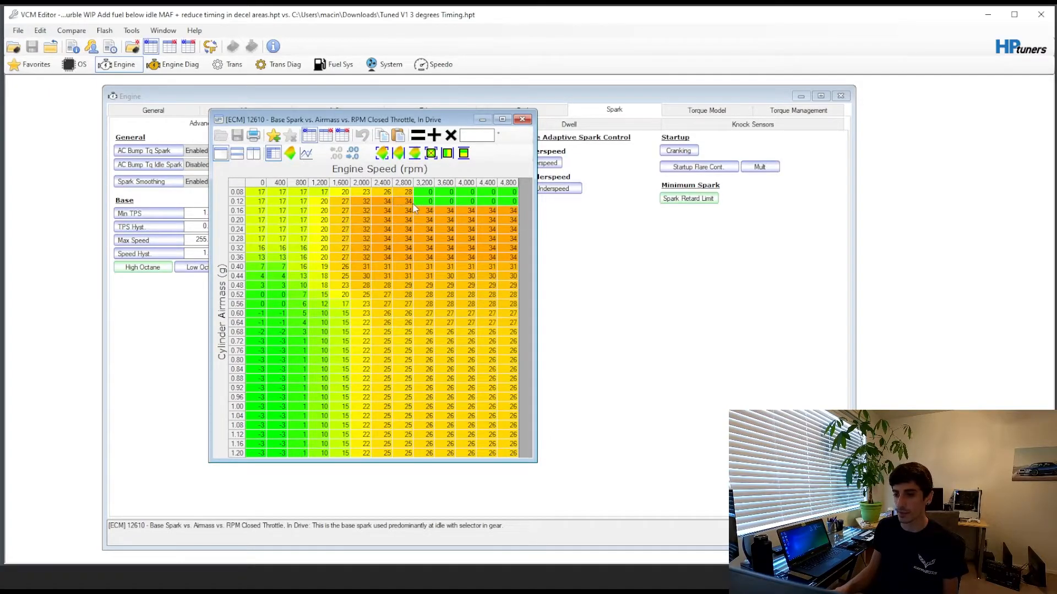
pyautogui.moveTo(421, 197)
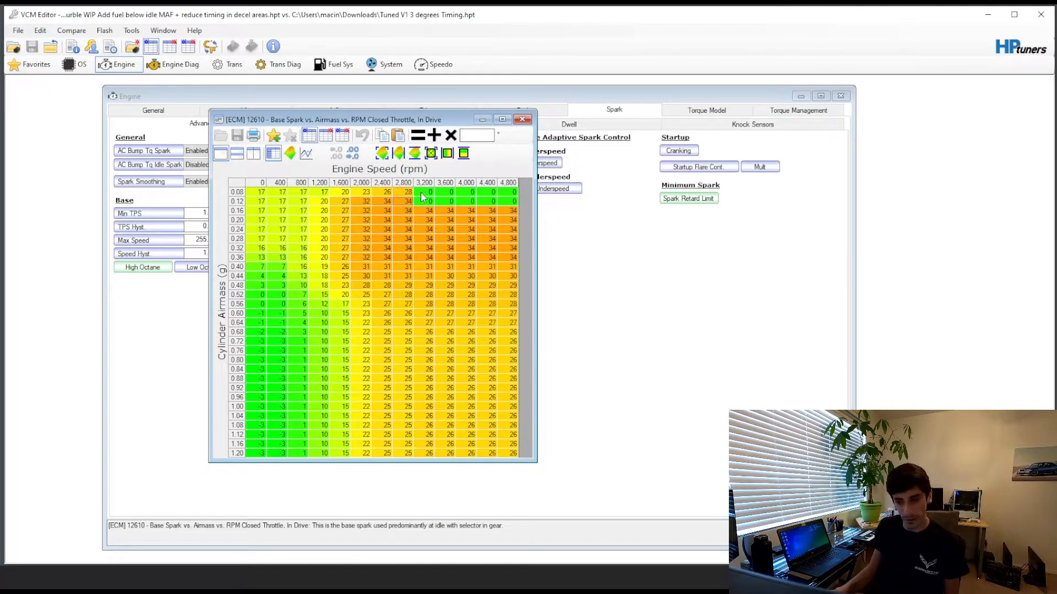
pyautogui.moveTo(423, 192); pyautogui.dragTo(514, 202)
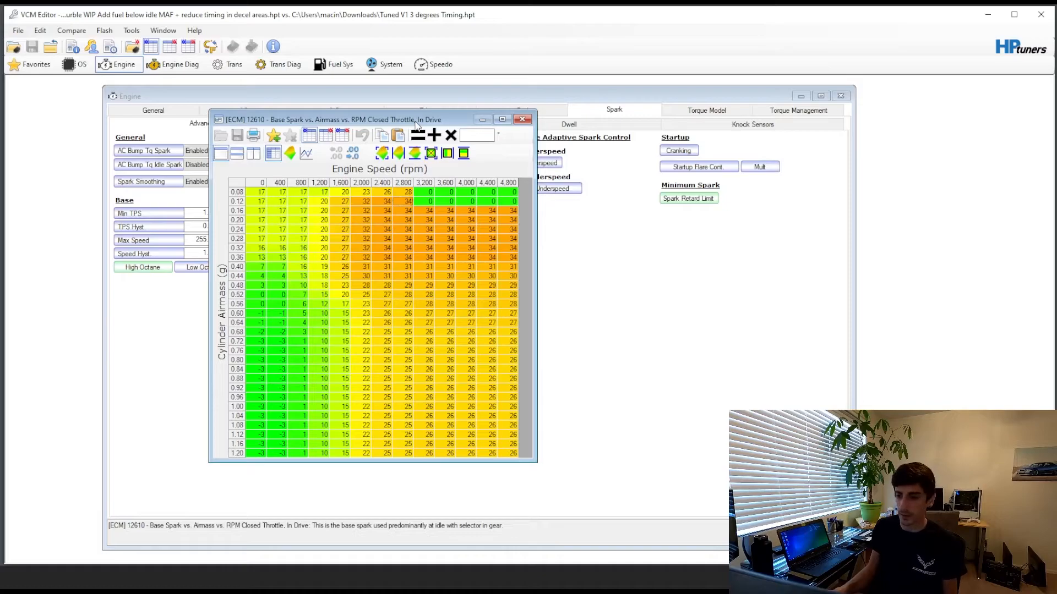
pyautogui.moveTo(438, 222)
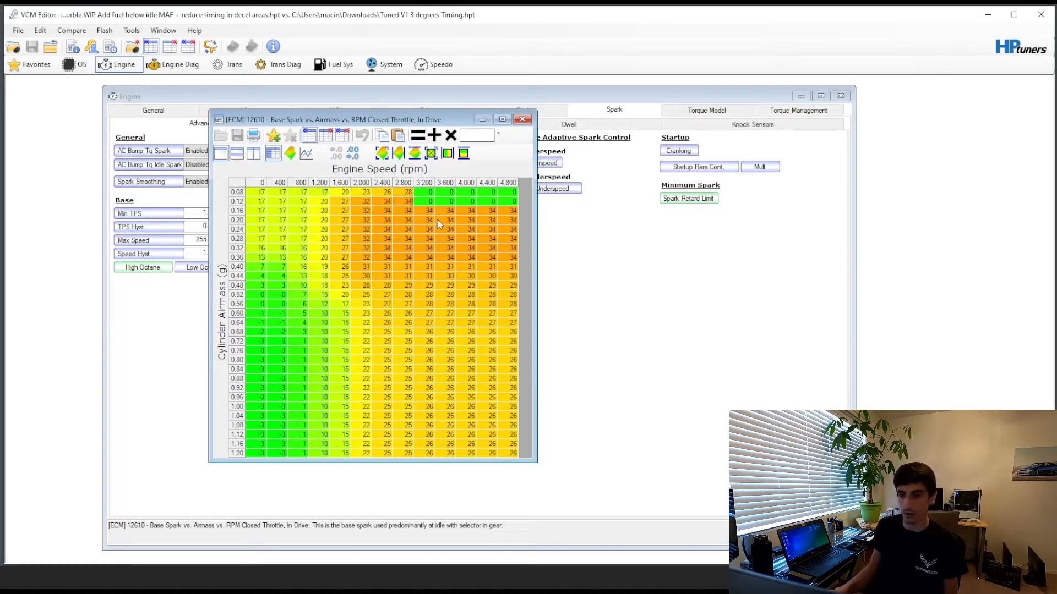
pyautogui.moveTo(374, 201)
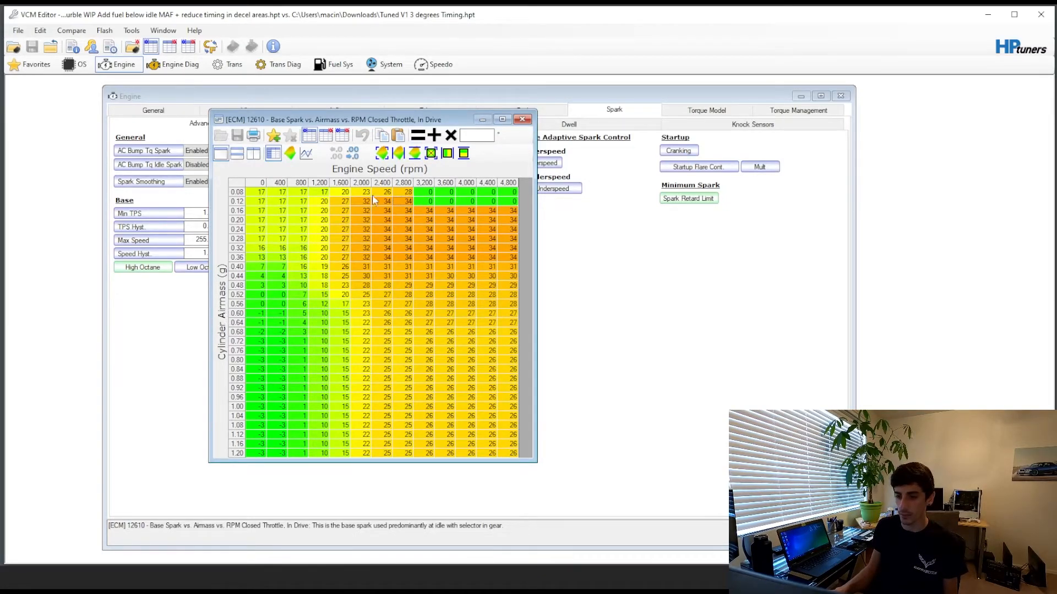
pyautogui.moveTo(460, 212)
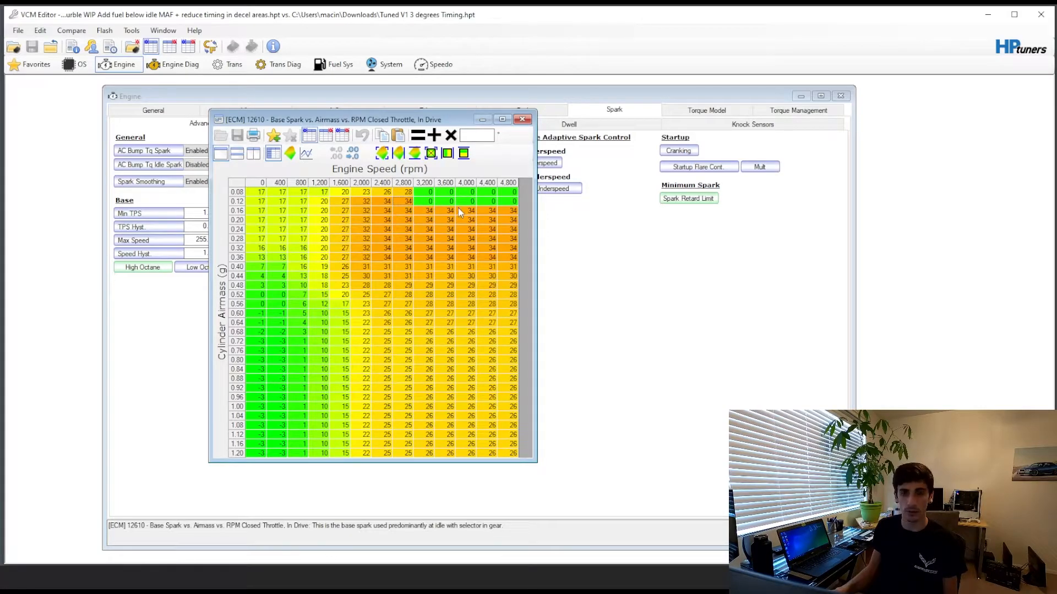
pyautogui.moveTo(451, 213)
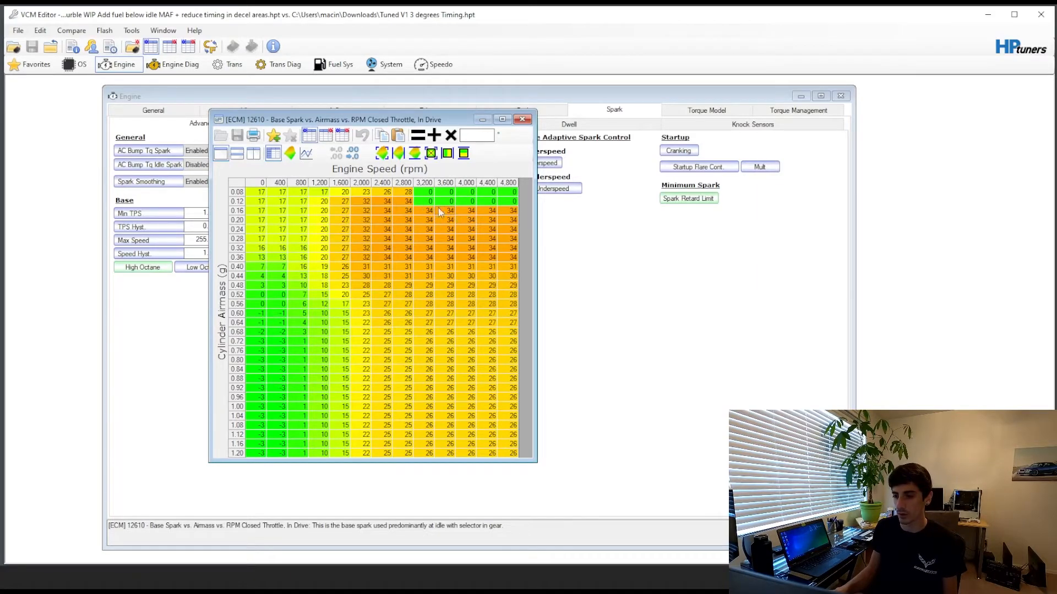
pyautogui.moveTo(518, 130)
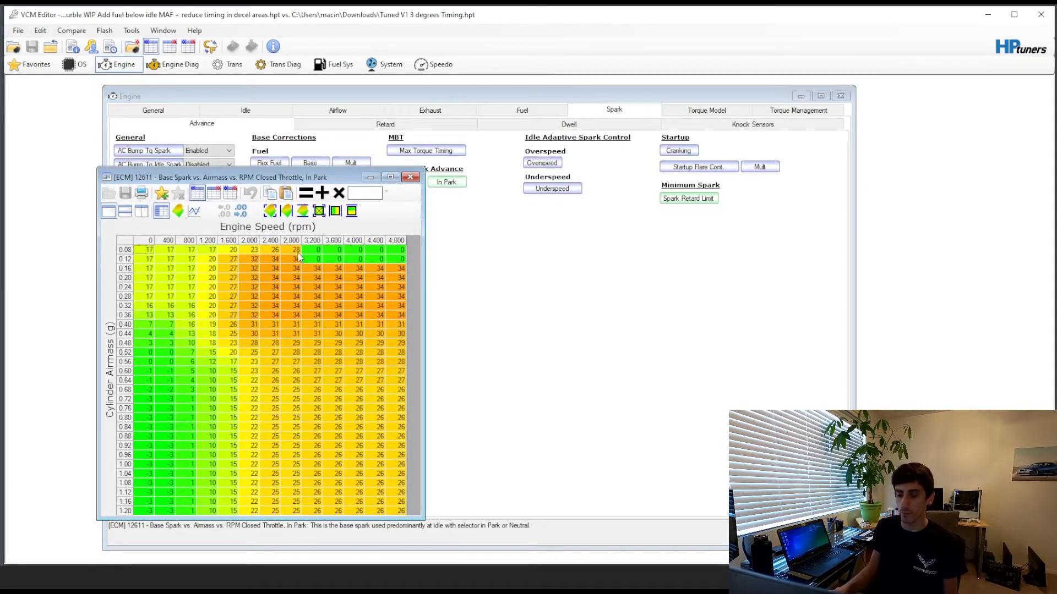
pyautogui.moveTo(286, 272)
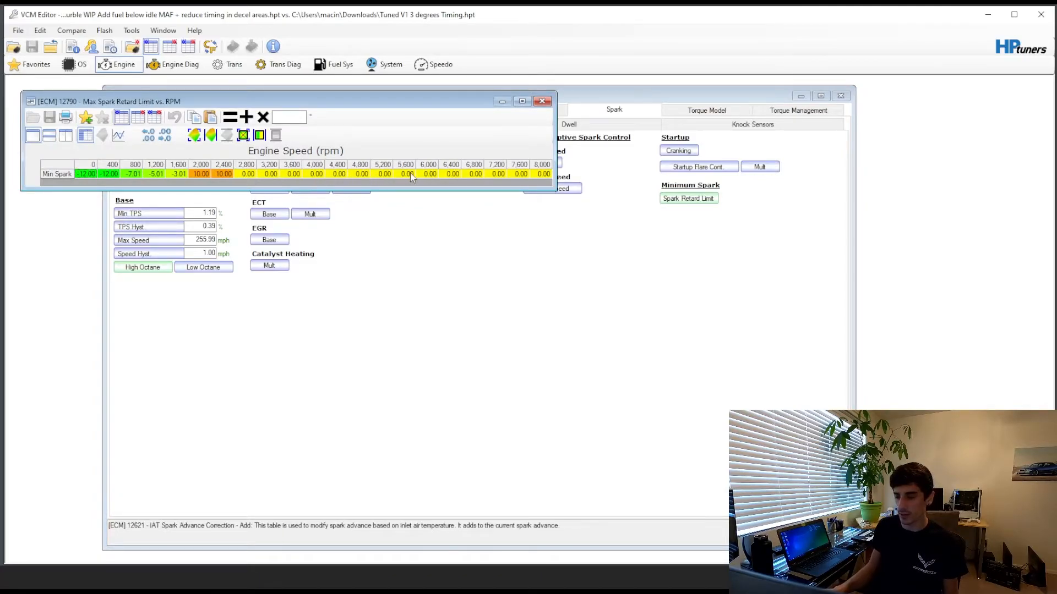
pyautogui.moveTo(307, 176)
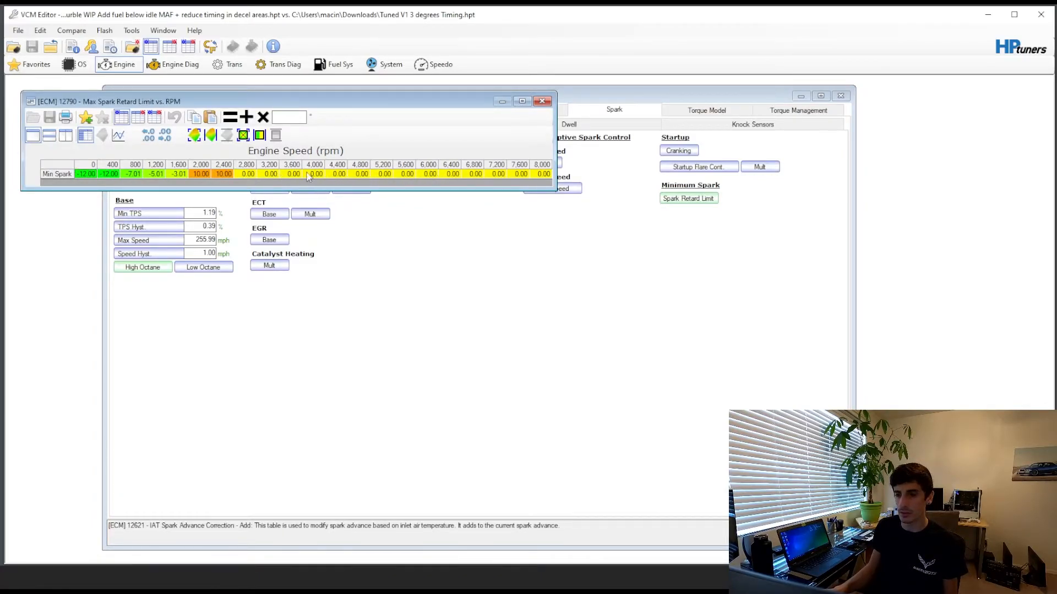
pyautogui.moveTo(361, 140)
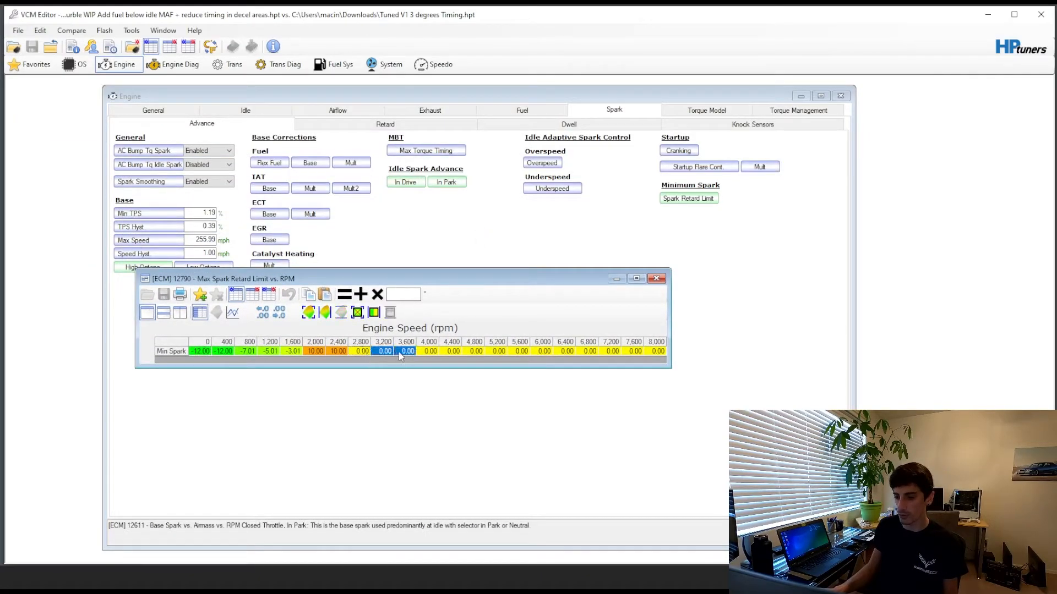
# - Select the 0.00 retard-limit cells above 3,200 rpm, then close the Max Spark Retard Limit table
pyautogui.moveTo(384, 351); pyautogui.dragTo(660, 351)
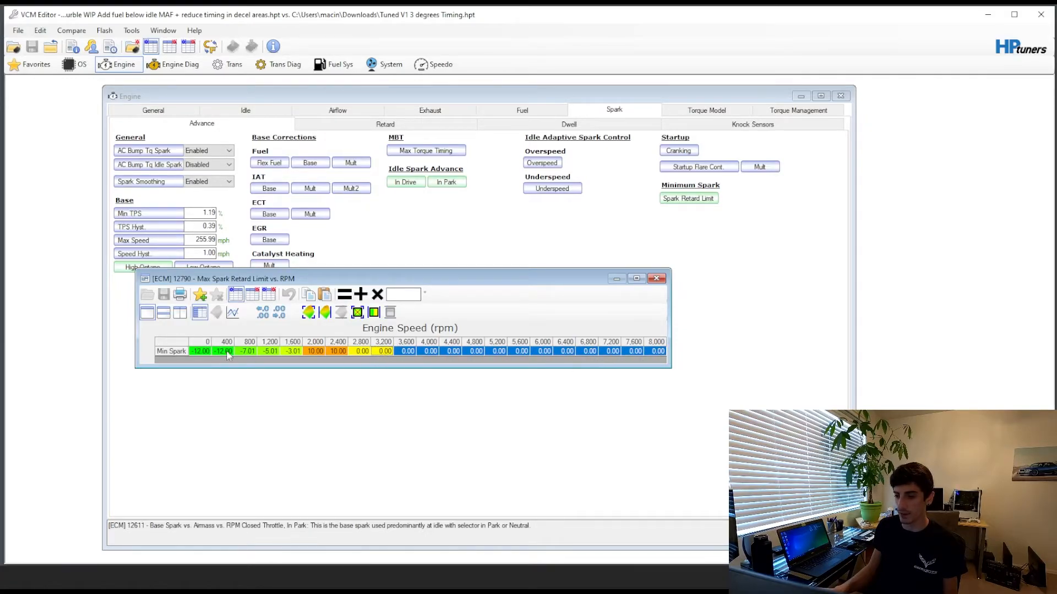
pyautogui.moveTo(664, 290)
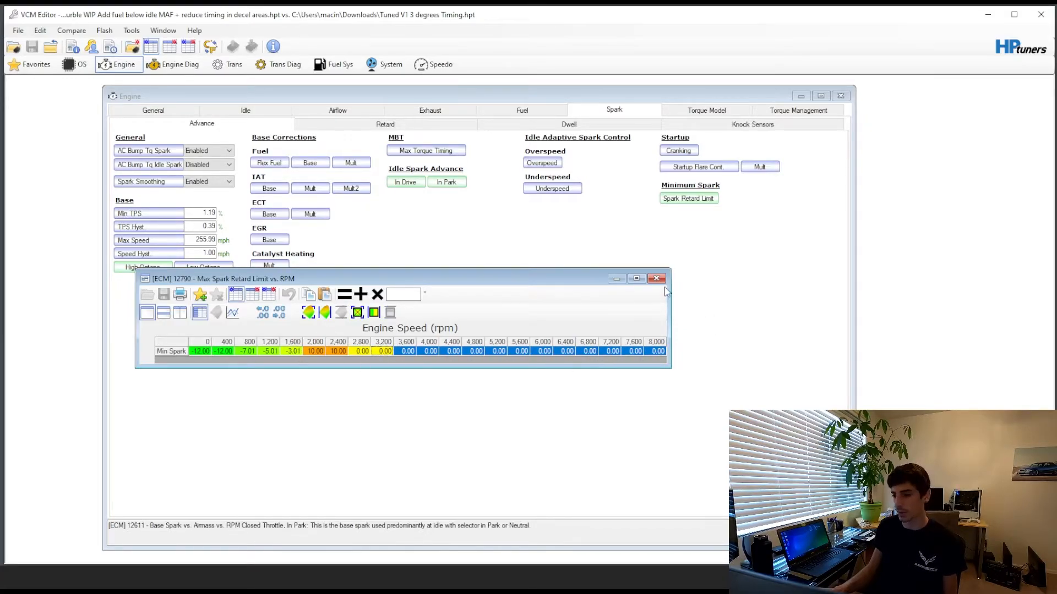
pyautogui.click(656, 278)
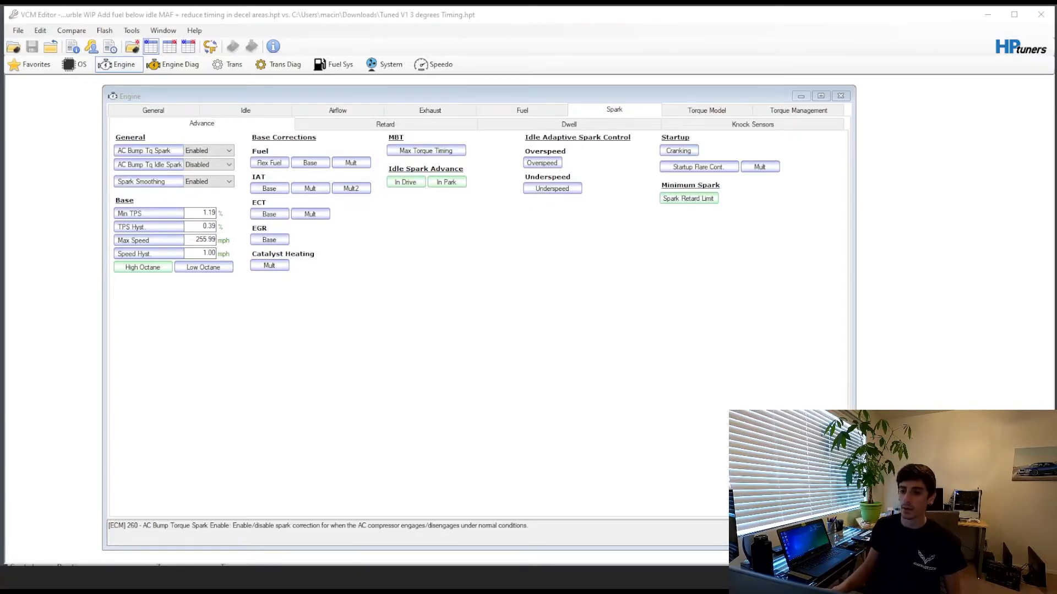
pyautogui.moveTo(134, 226)
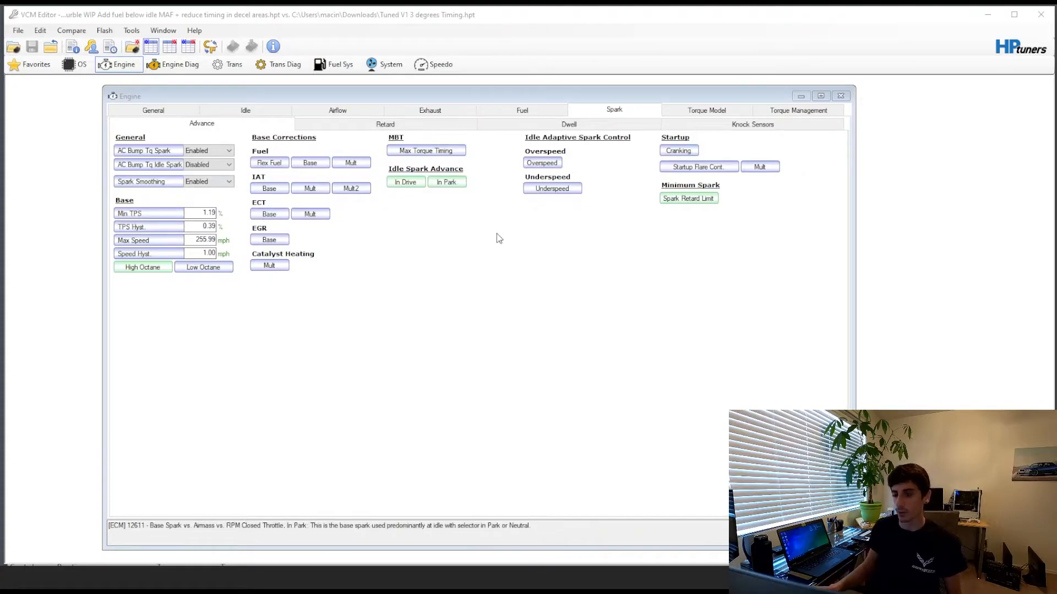
# - Show the Airflow settings, glance at General, and settle on the Dynamic sub-tab
pyautogui.click(337, 110)
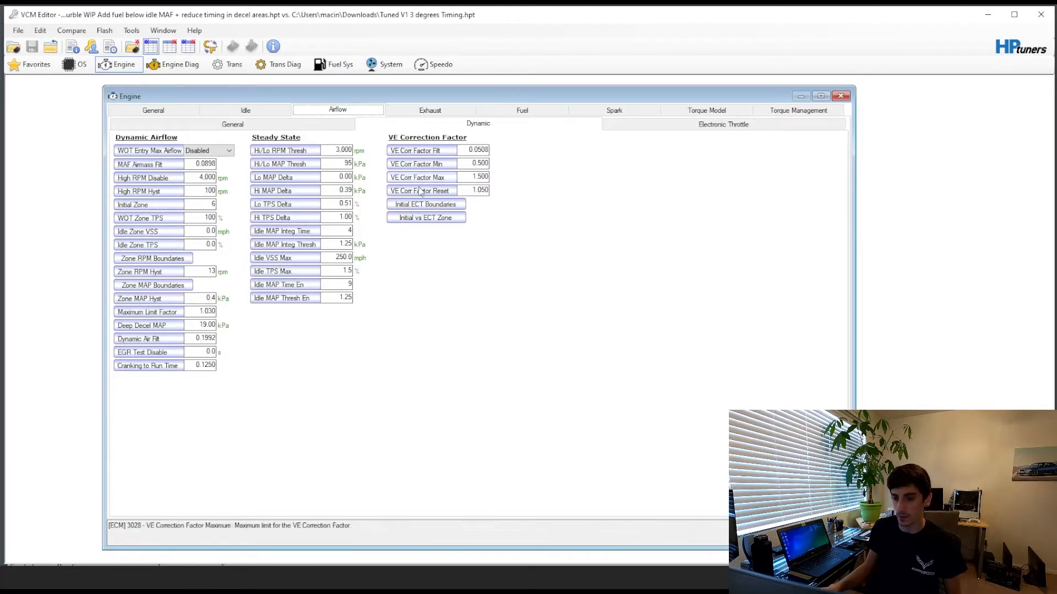
pyautogui.click(233, 124)
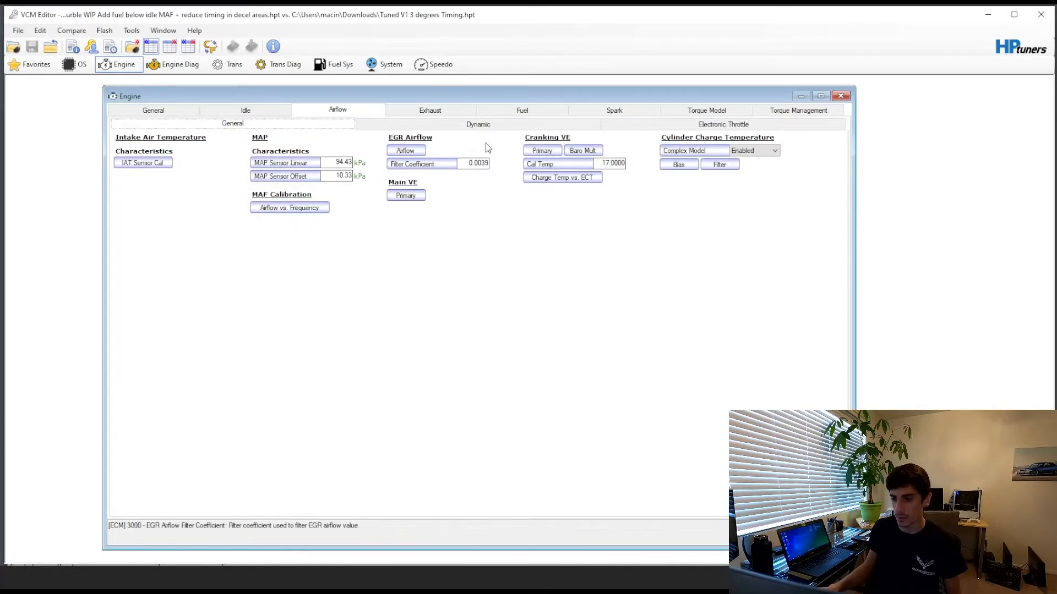
pyautogui.click(478, 124)
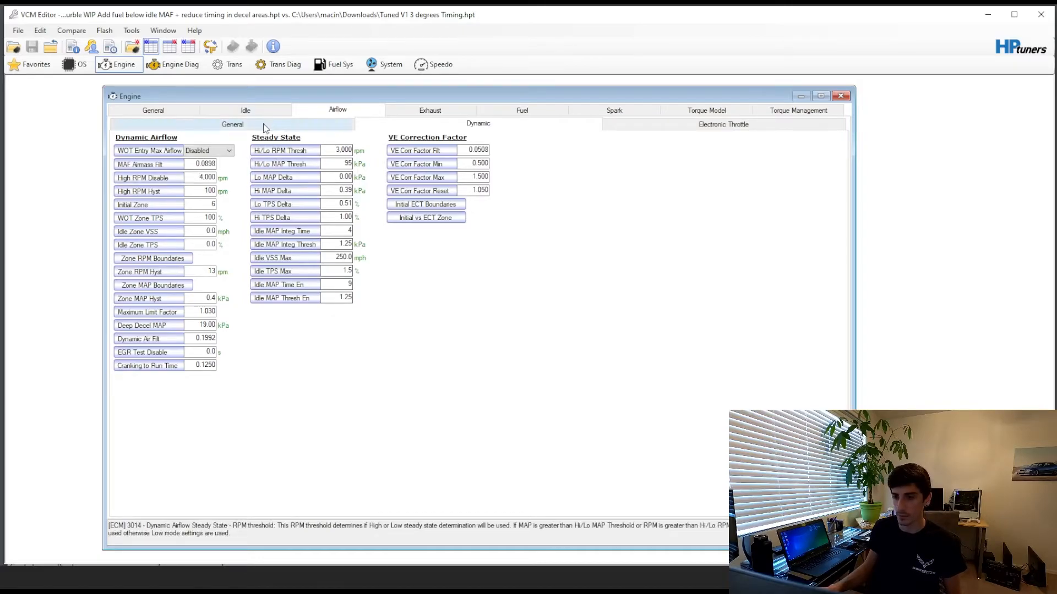
# - Open the MAF Airflow vs. Frequency table and select the 1.500–2.625 Hz cells
pyautogui.click(232, 123)
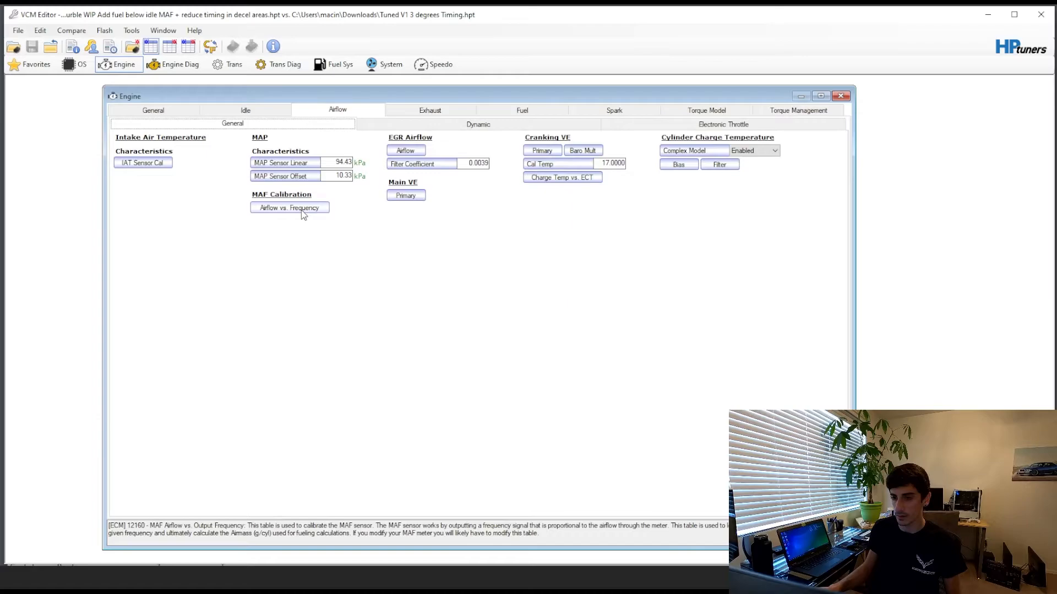
pyautogui.click(288, 207)
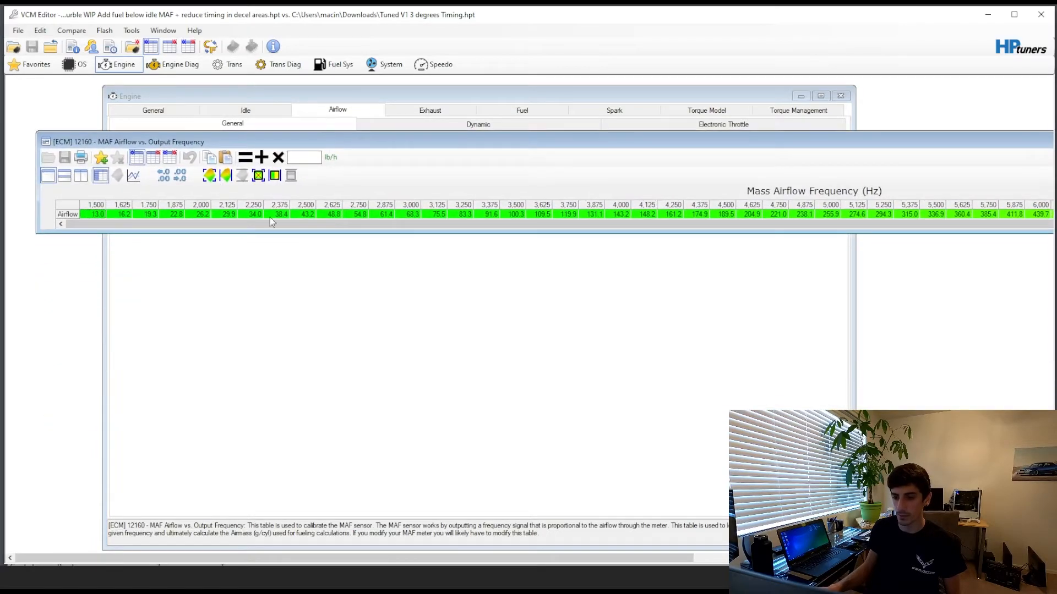
pyautogui.moveTo(321, 221)
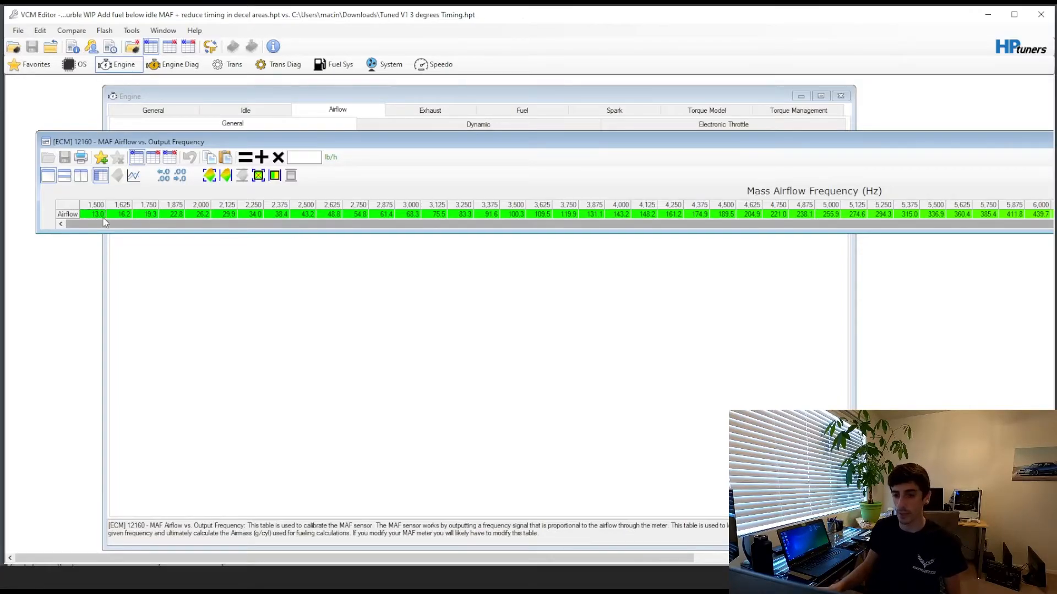
pyautogui.moveTo(121, 214); pyautogui.dragTo(307, 214)
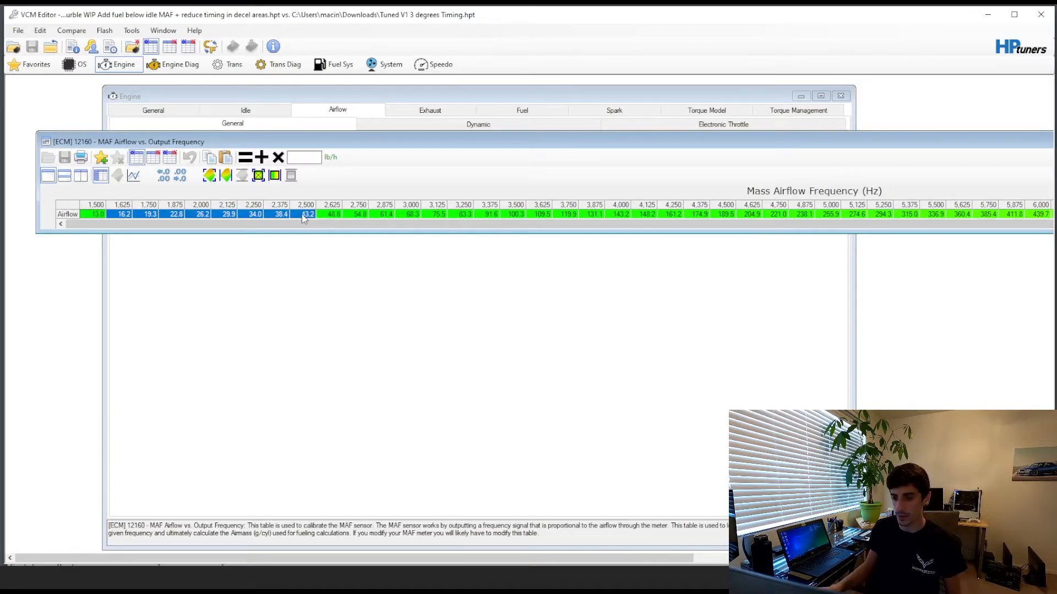
pyautogui.click(333, 214)
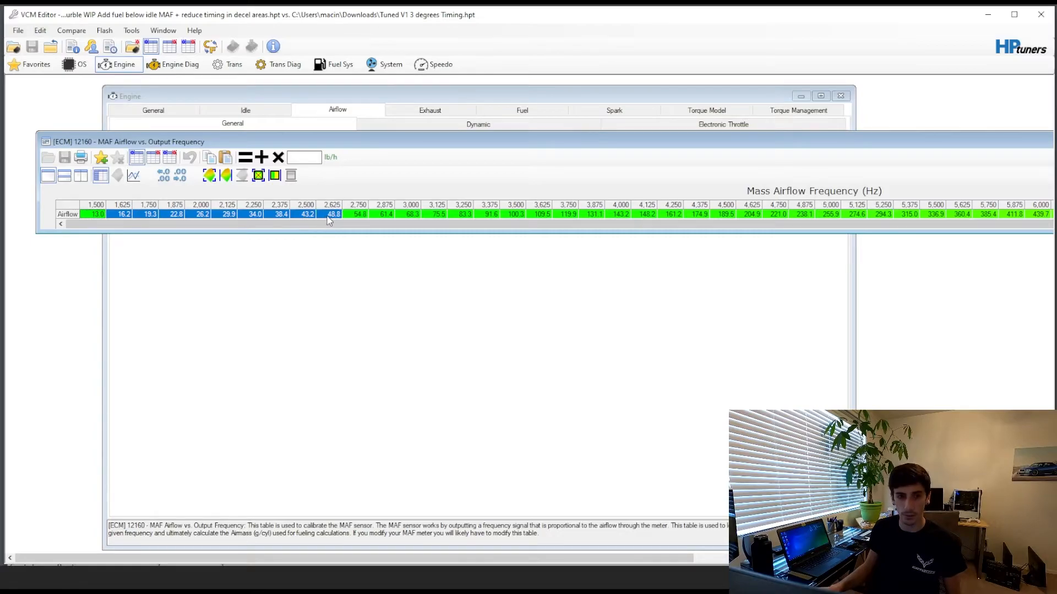
pyautogui.moveTo(282, 206)
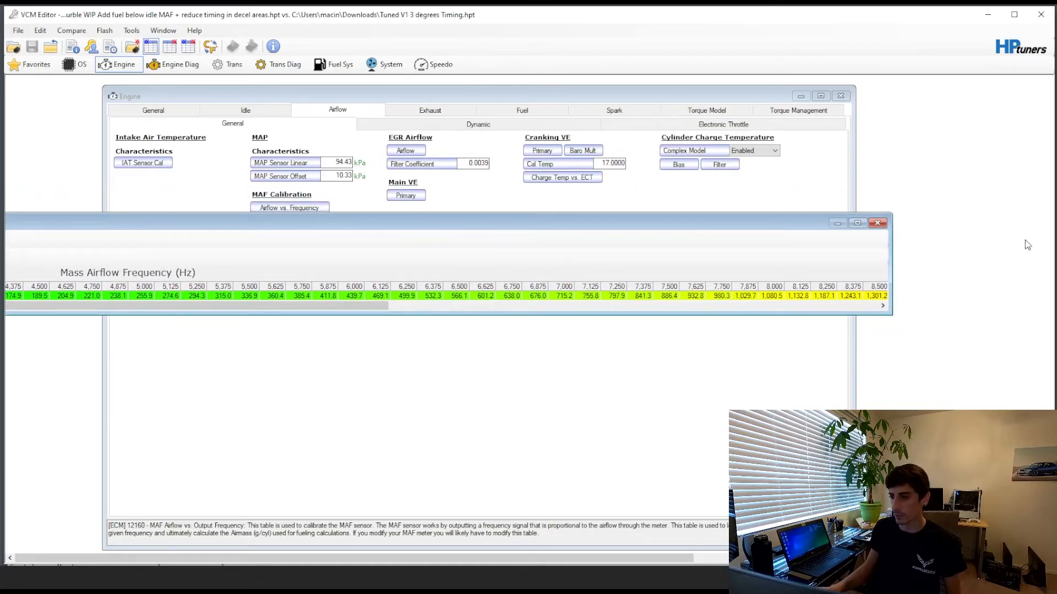
# - Close the MAF table, review the primary VE table's 15–20 kPa rows, and close it
pyautogui.click(877, 224)
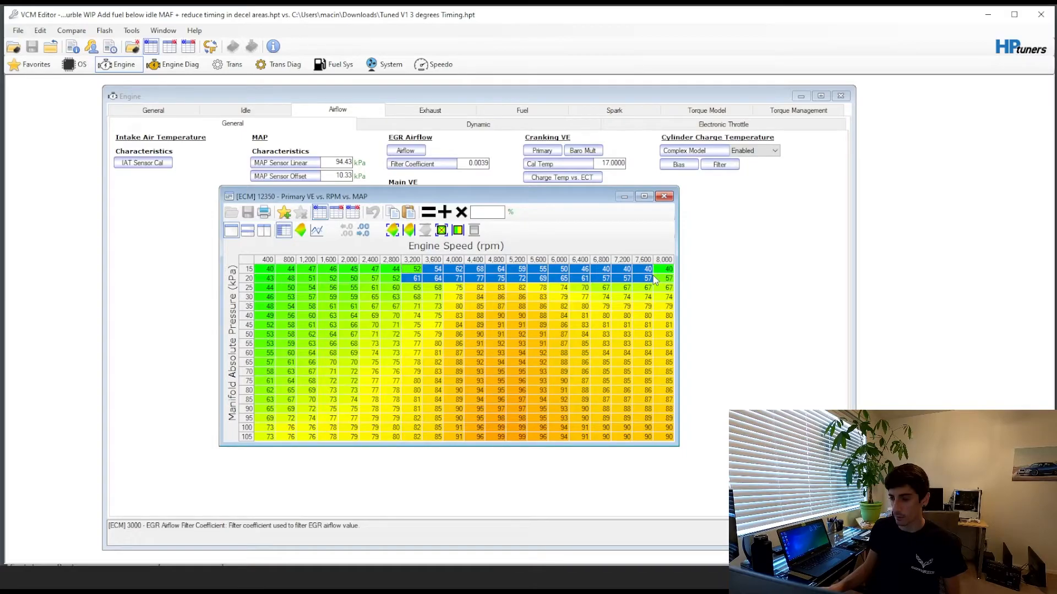
pyautogui.moveTo(236, 314)
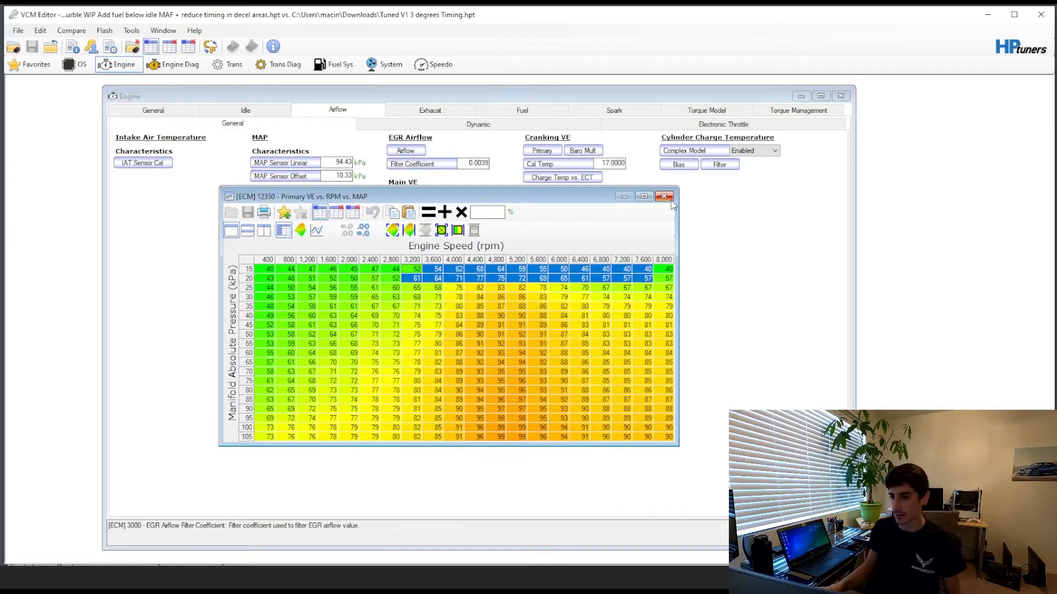
pyautogui.click(665, 196)
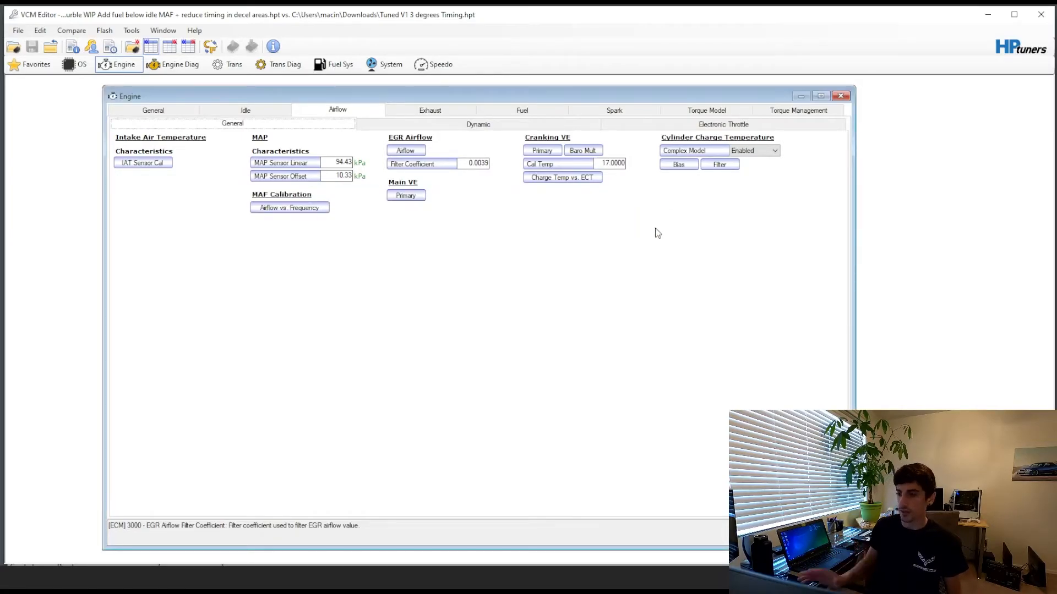
# - Switch to the Tuned V3 ghost cam file and show its spark advance settings
pyautogui.click(521, 110)
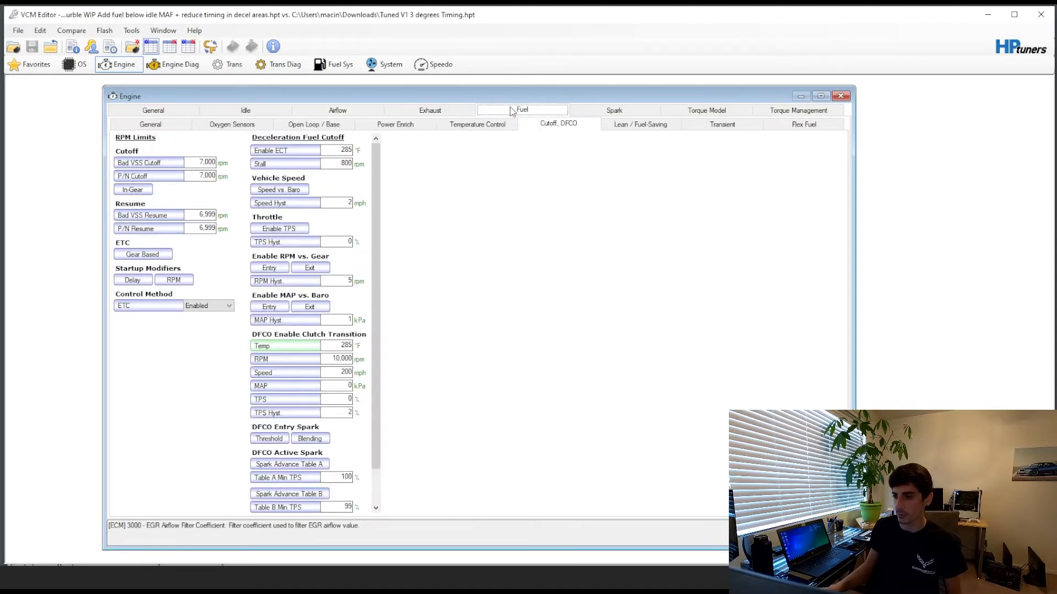
pyautogui.click(613, 110)
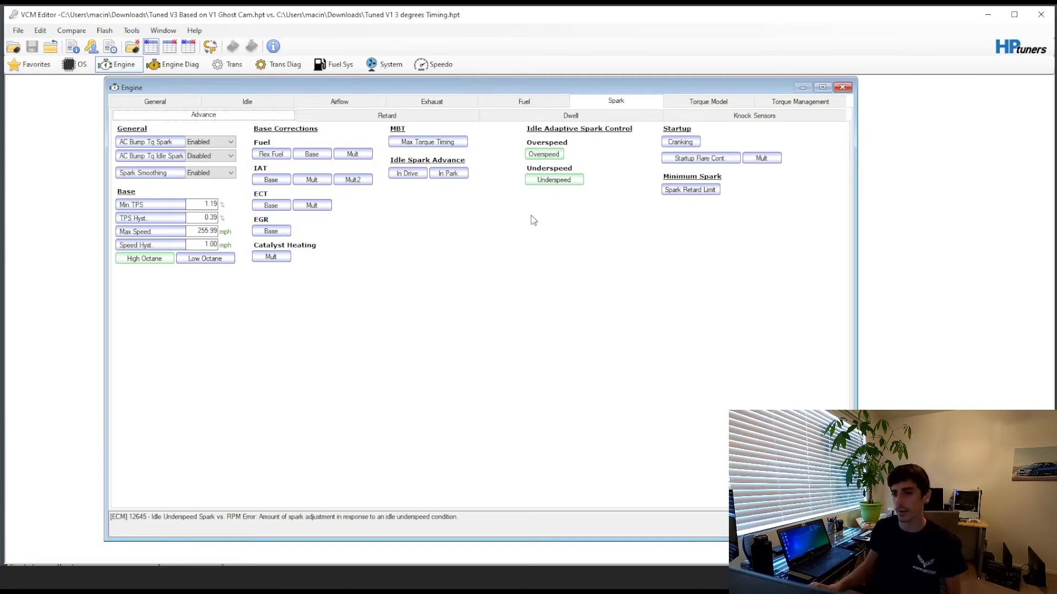
pyautogui.moveTo(676, 235)
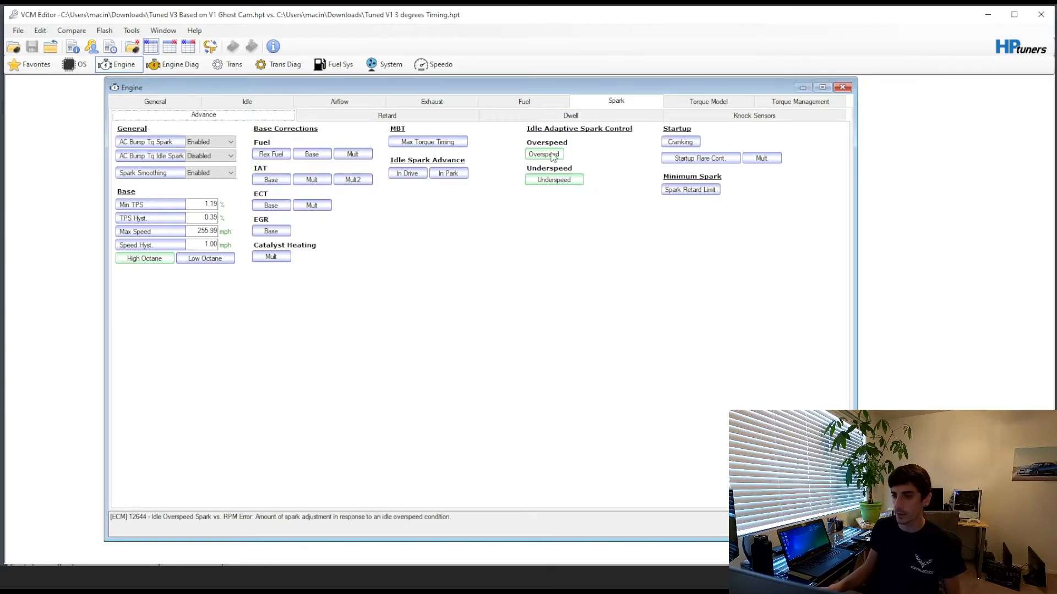
pyautogui.moveTo(247, 101)
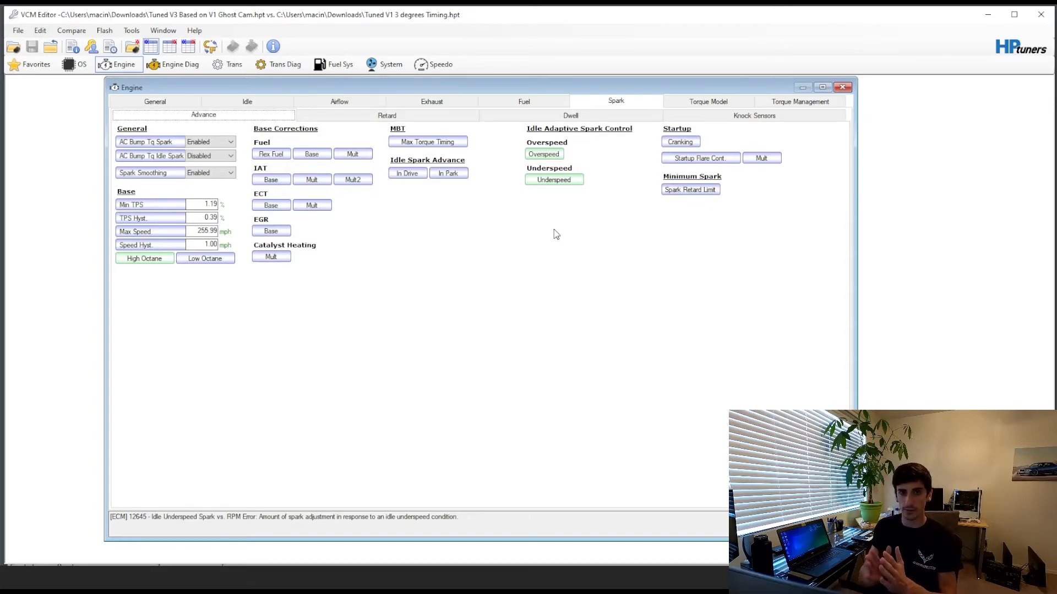
pyautogui.moveTo(559, 237)
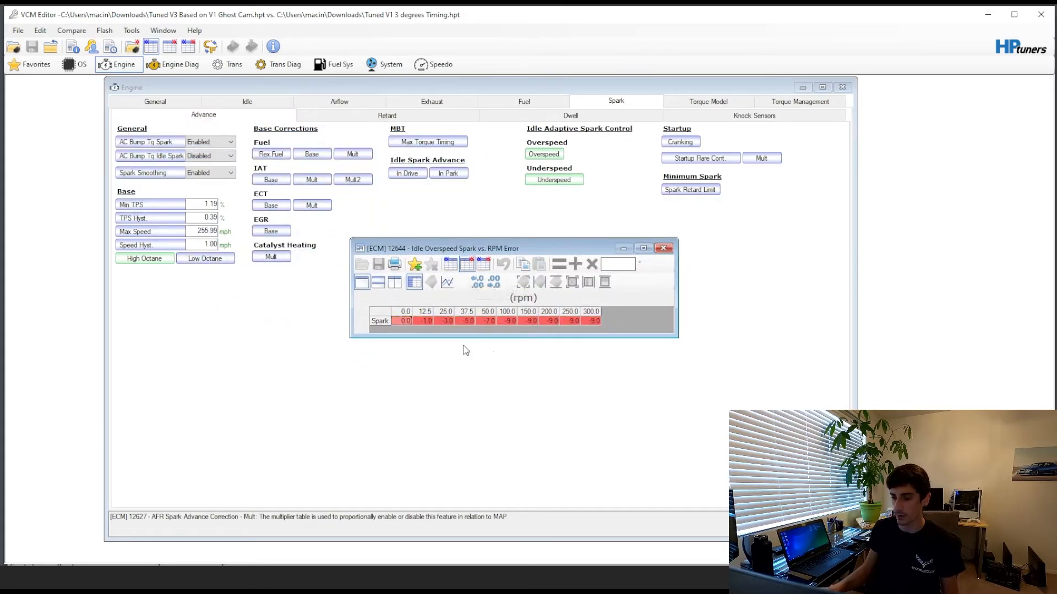
# - Set the idle overspeed spark row to aggressive values reaching -27, then close the table
pyautogui.moveTo(425, 321); pyautogui.dragTo(488, 321)
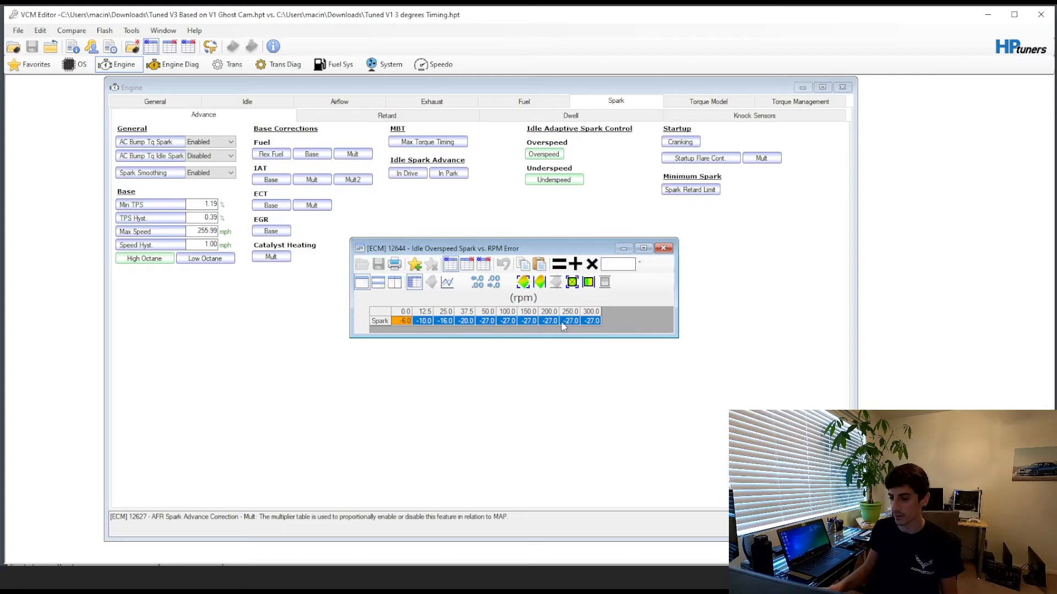
pyautogui.moveTo(553, 250)
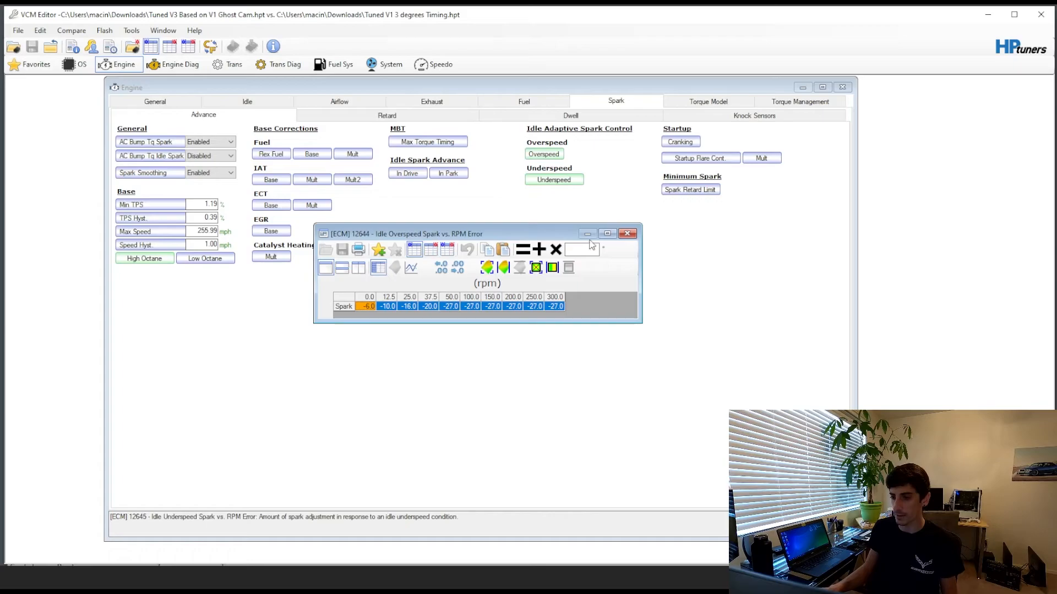
pyautogui.click(553, 180)
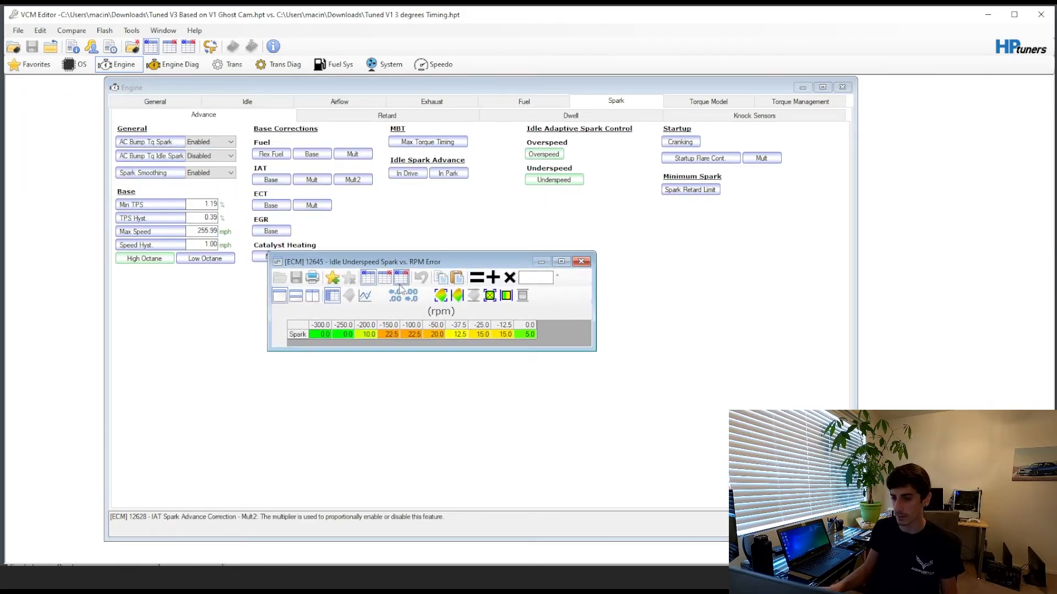
pyautogui.click(384, 278)
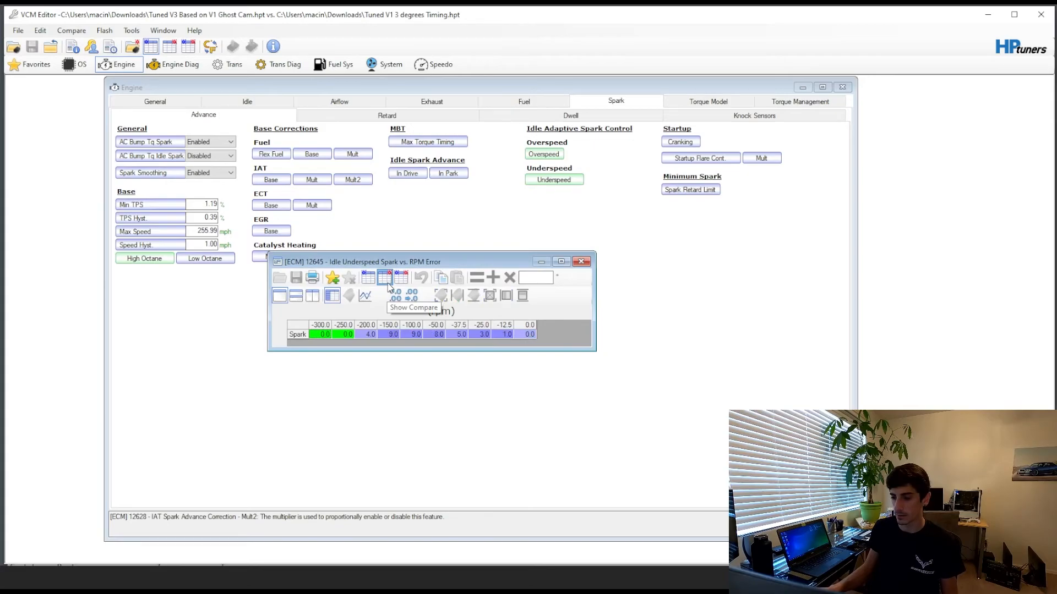
pyautogui.click(369, 278)
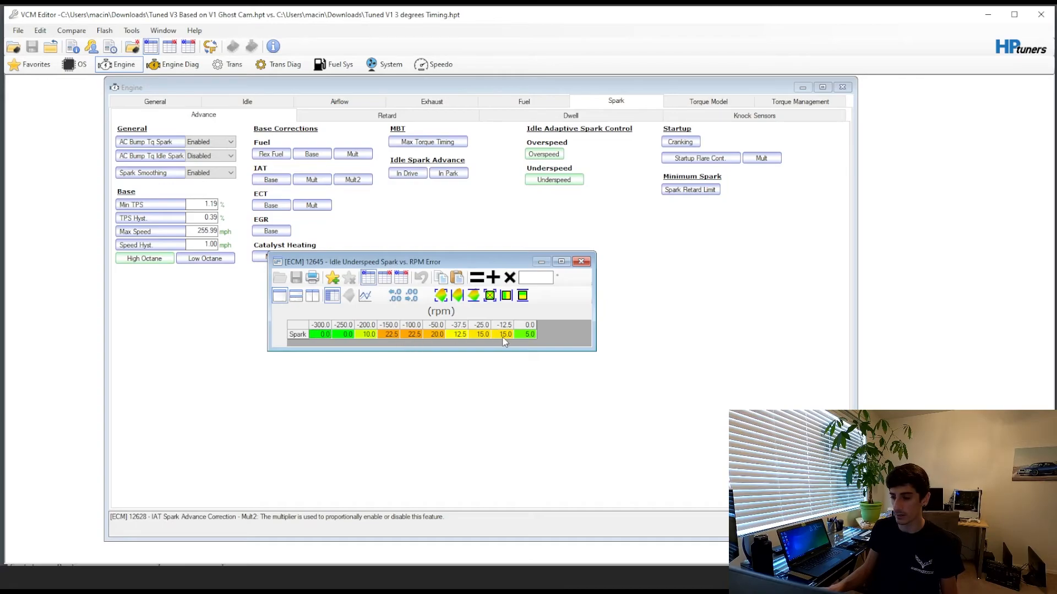
pyautogui.moveTo(497, 350)
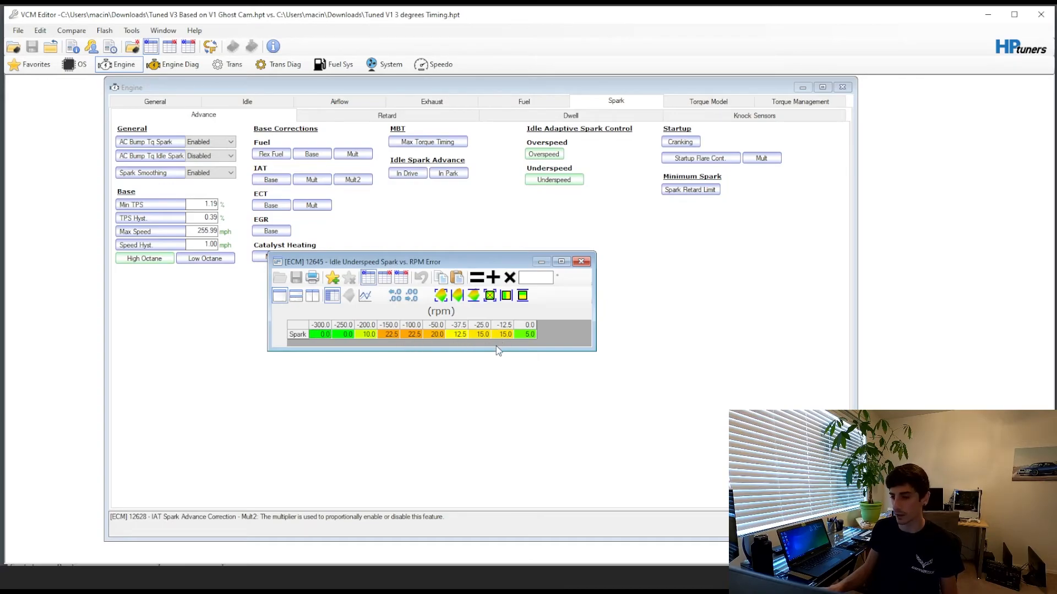
pyautogui.moveTo(326, 500)
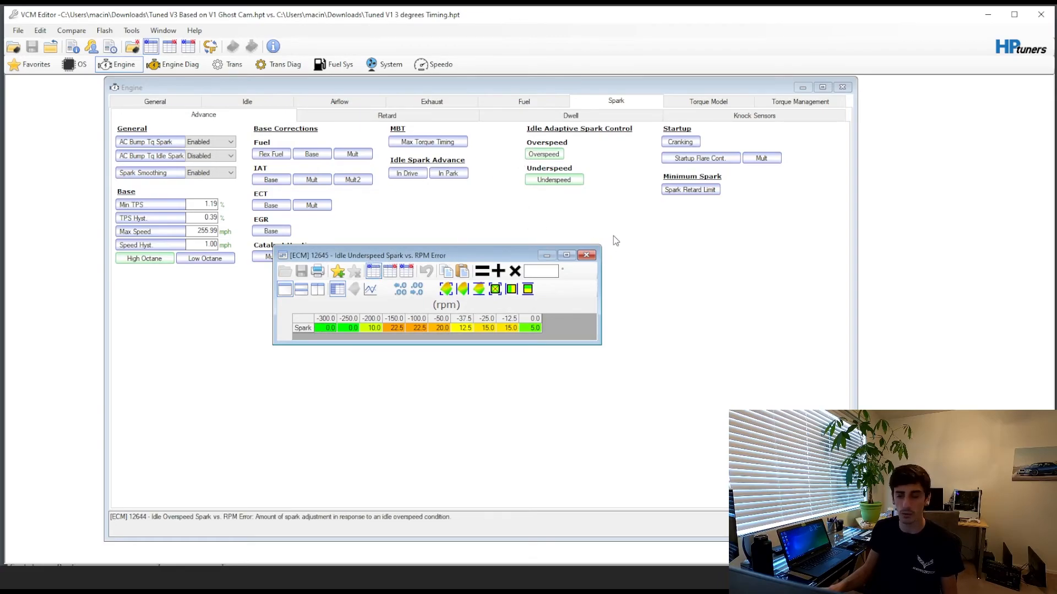
pyautogui.click(586, 254)
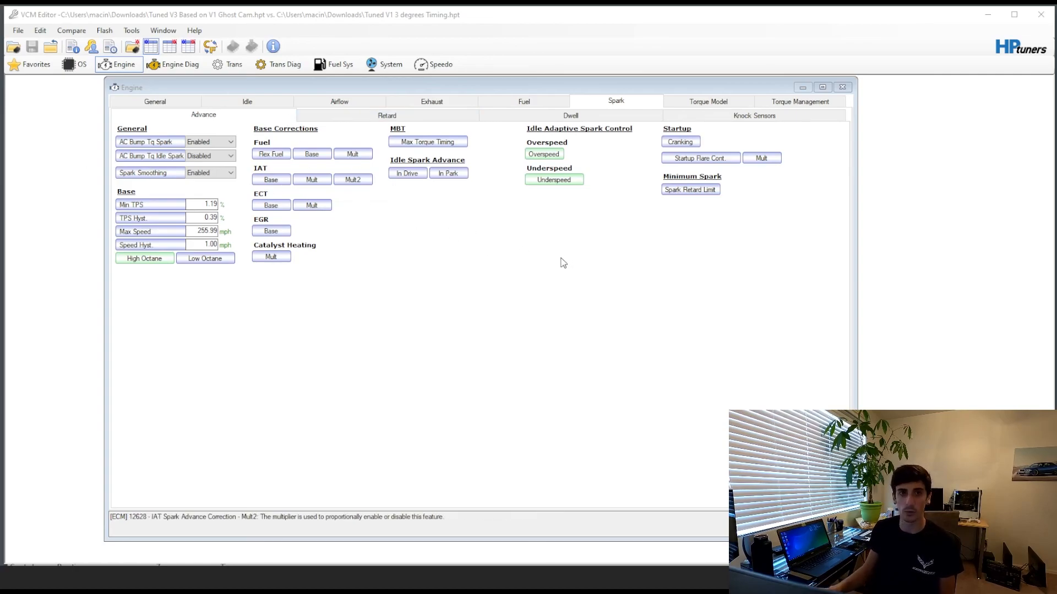
pyautogui.moveTo(533, 296)
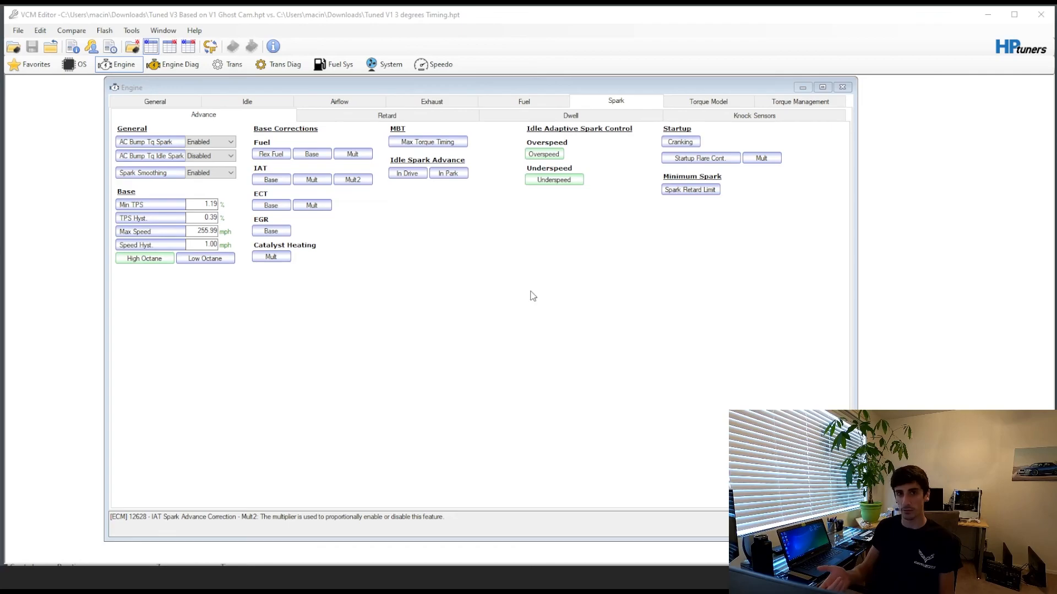
pyautogui.moveTo(565, 357)
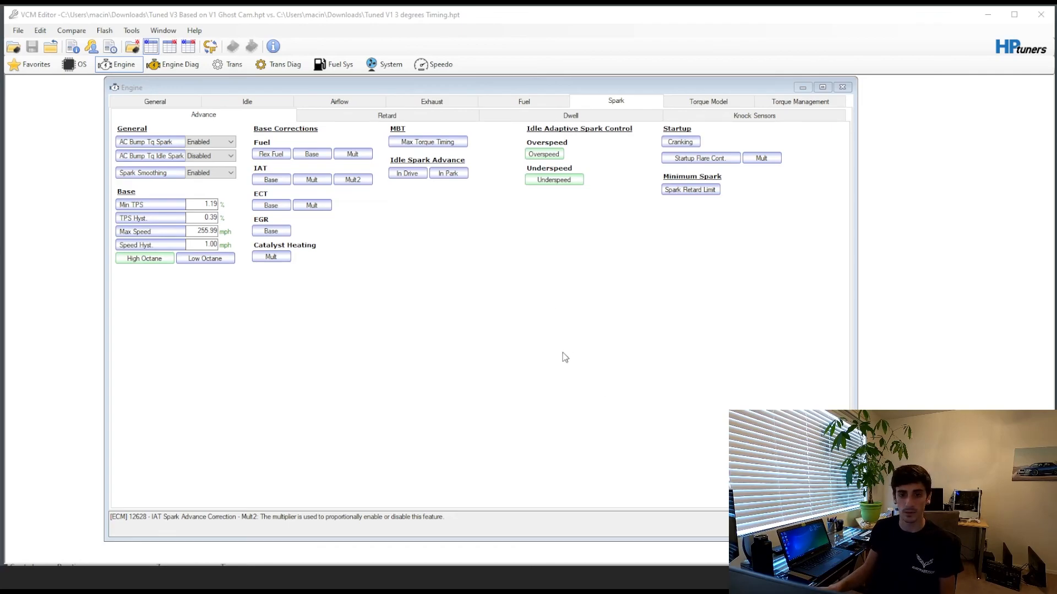